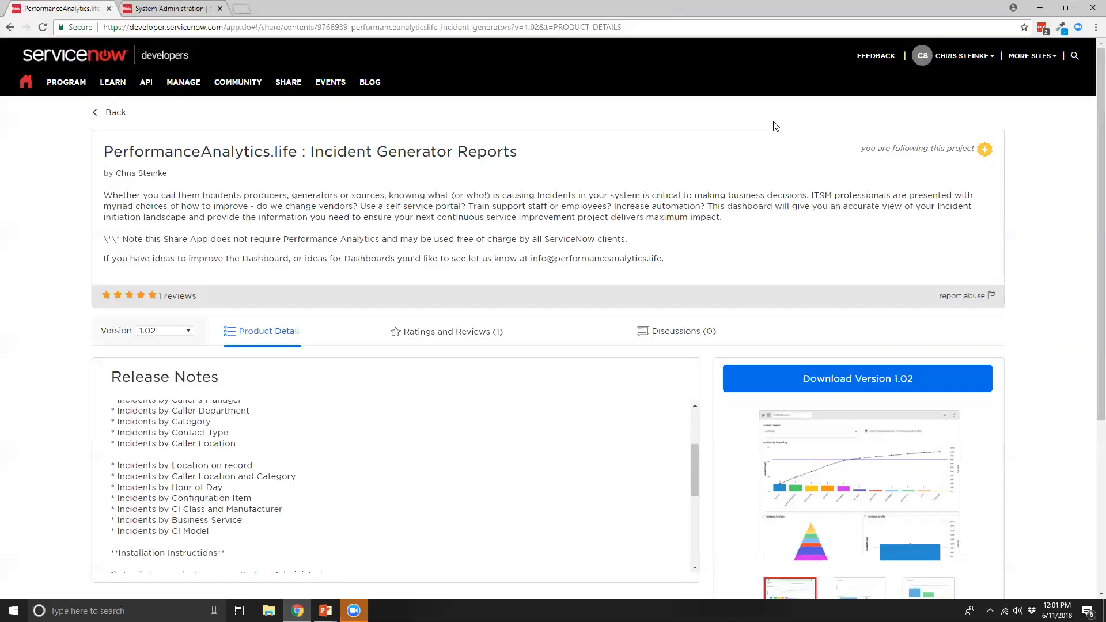
mouse_move(70, 60)
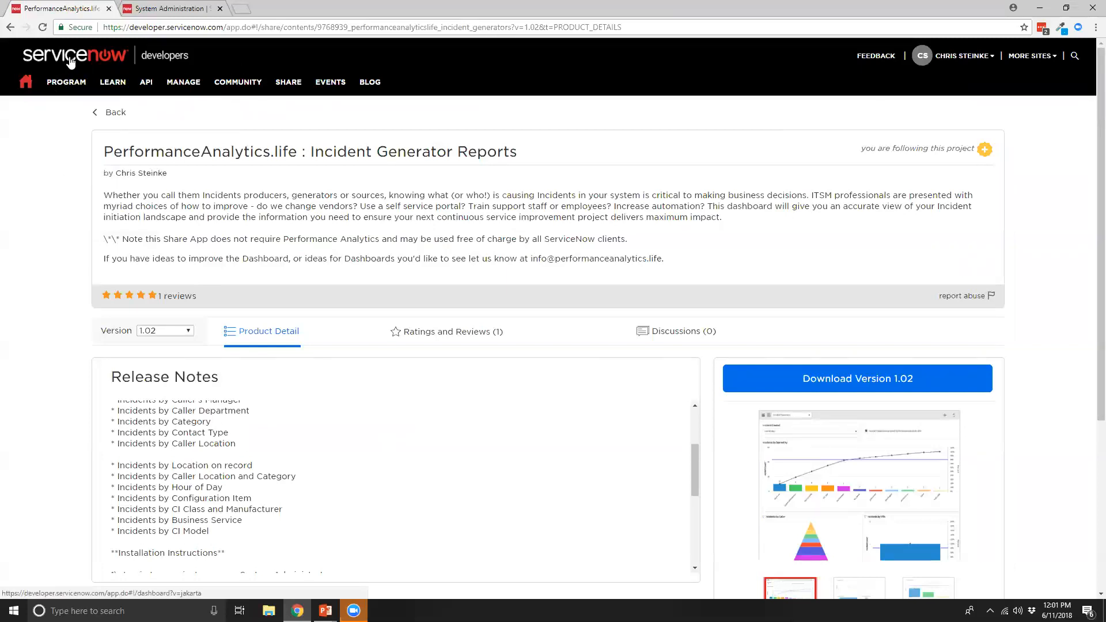
- From the portal dashboard, search all shared projects for 'life'
click(26, 82)
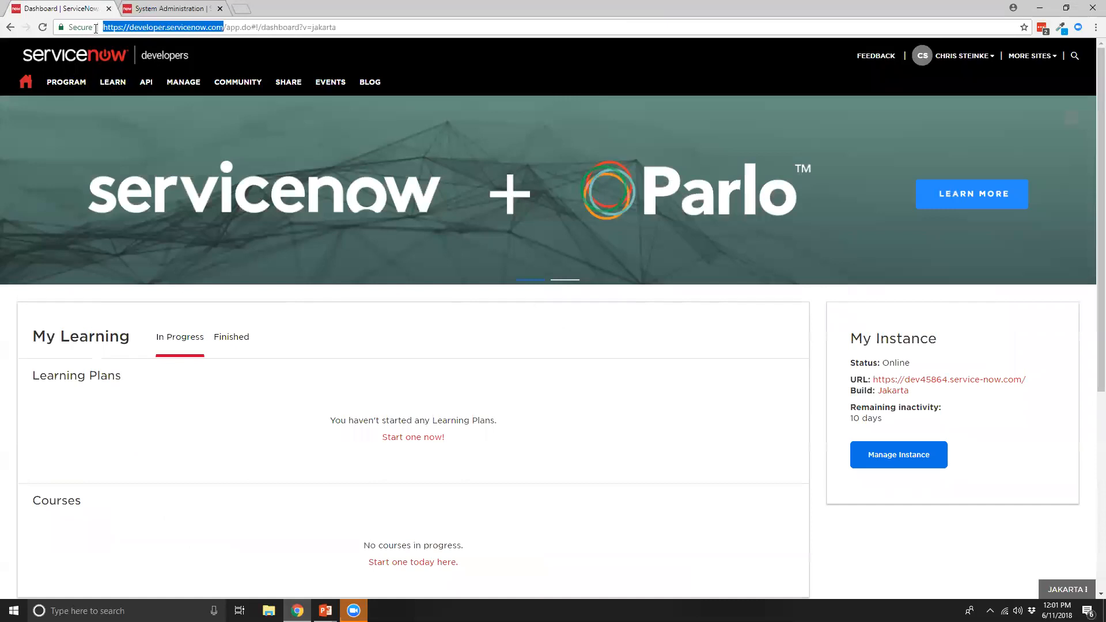
mouse_move(217, 29)
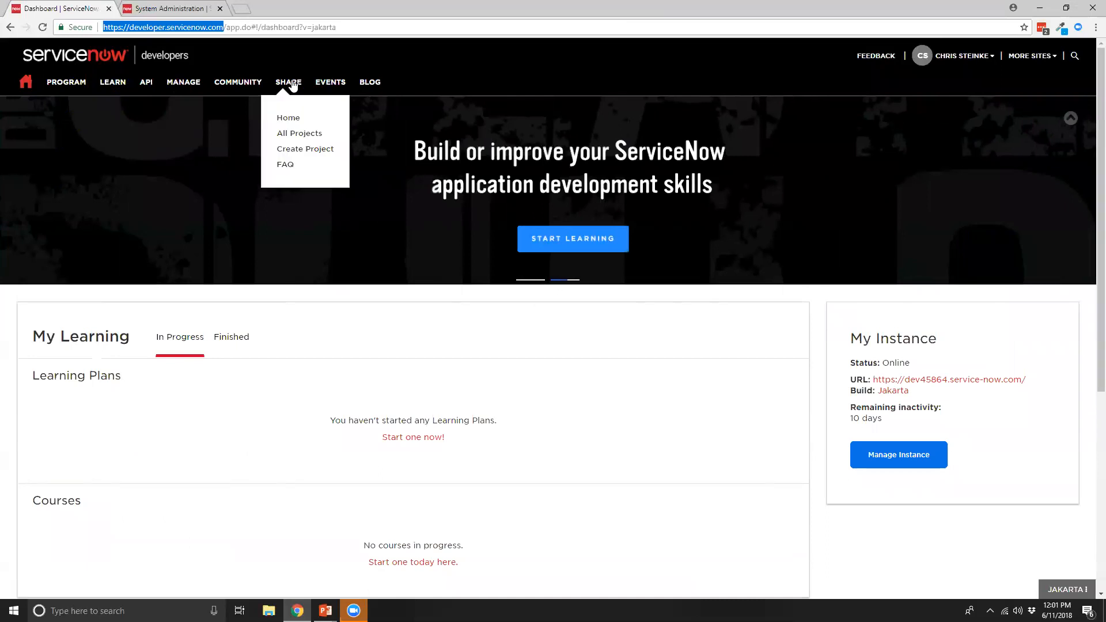
click(299, 133)
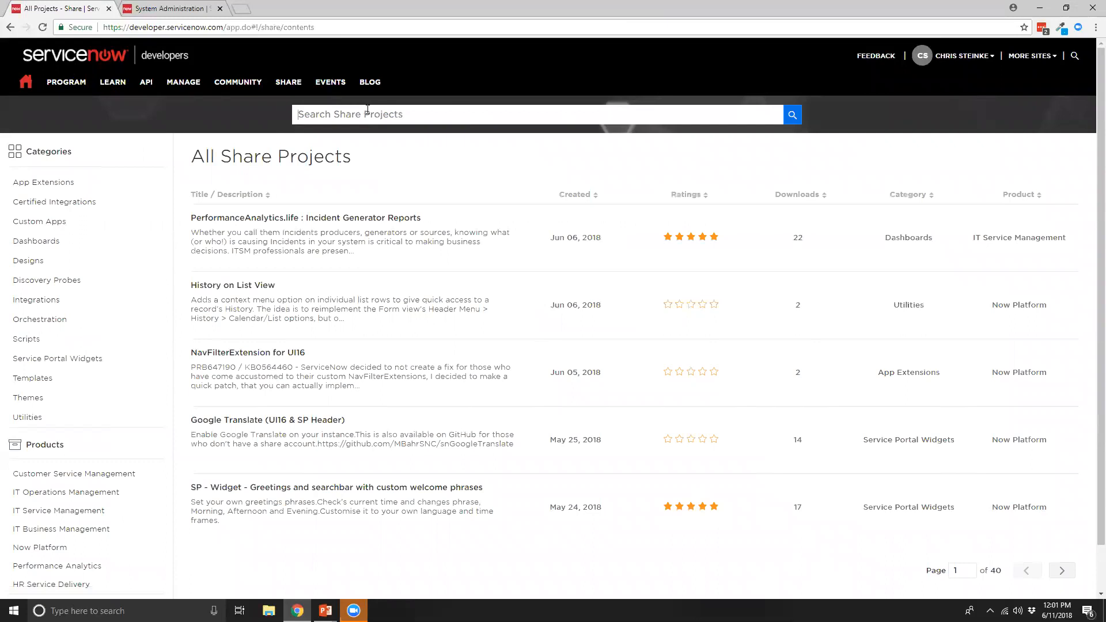
text(life)
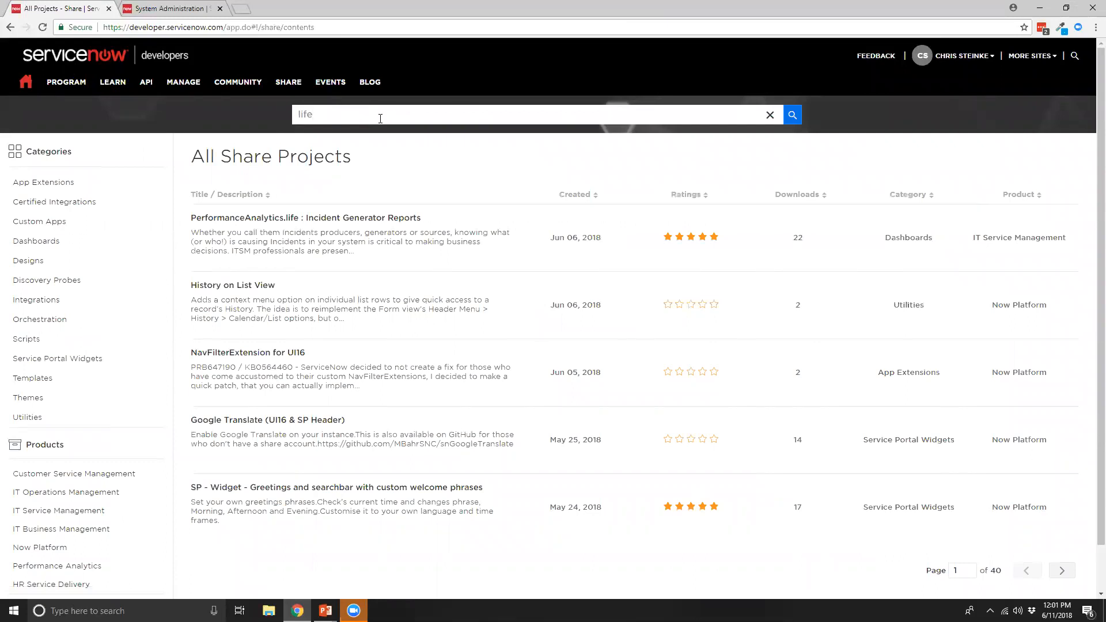
click(791, 114)
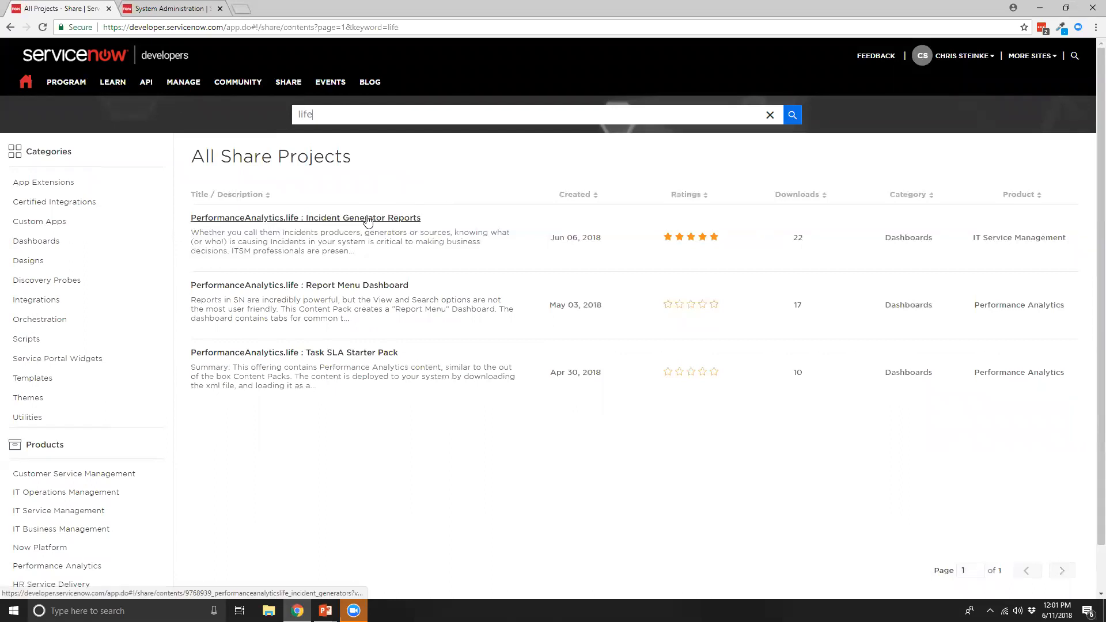
- Open the PerformanceAnalytics.life : Incident Generator Reports project and scroll through its release notes
click(305, 217)
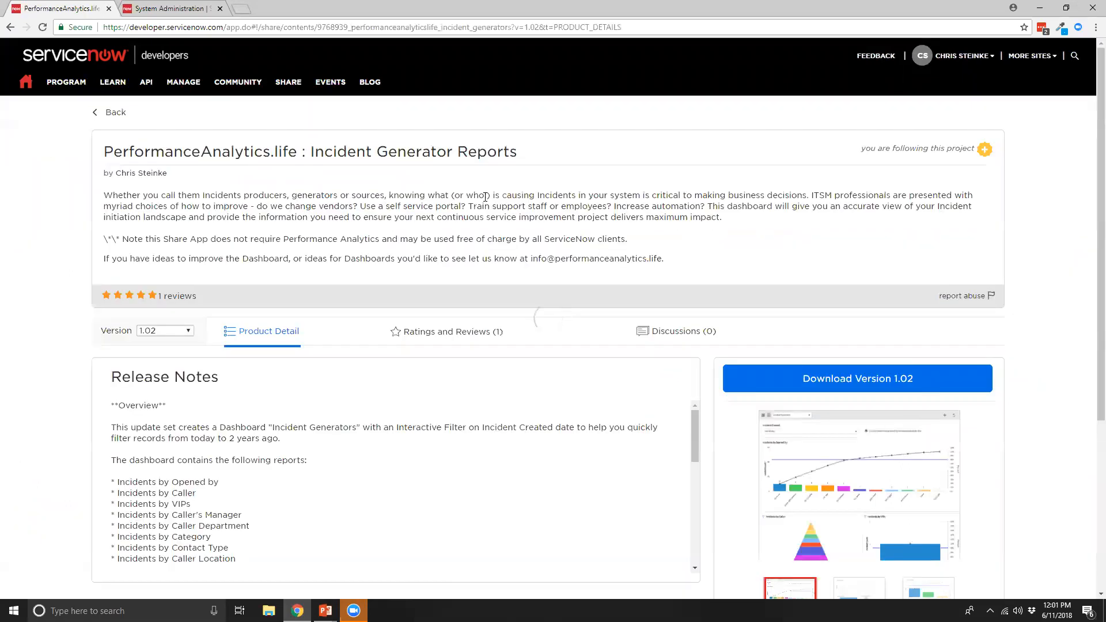
mouse_move(800, 271)
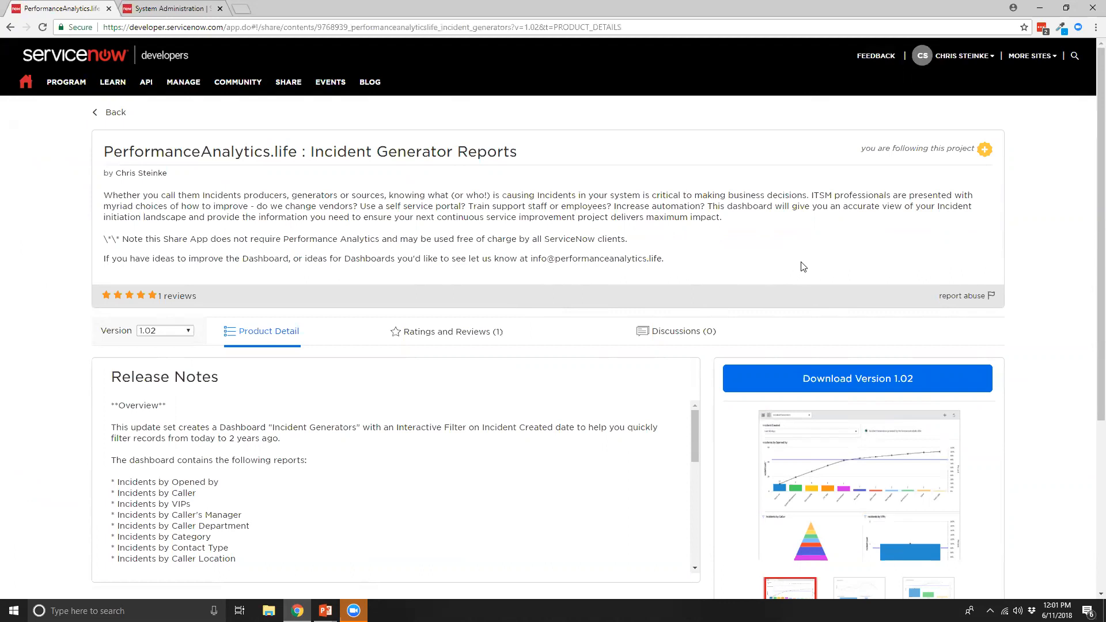
mouse_move(668, 251)
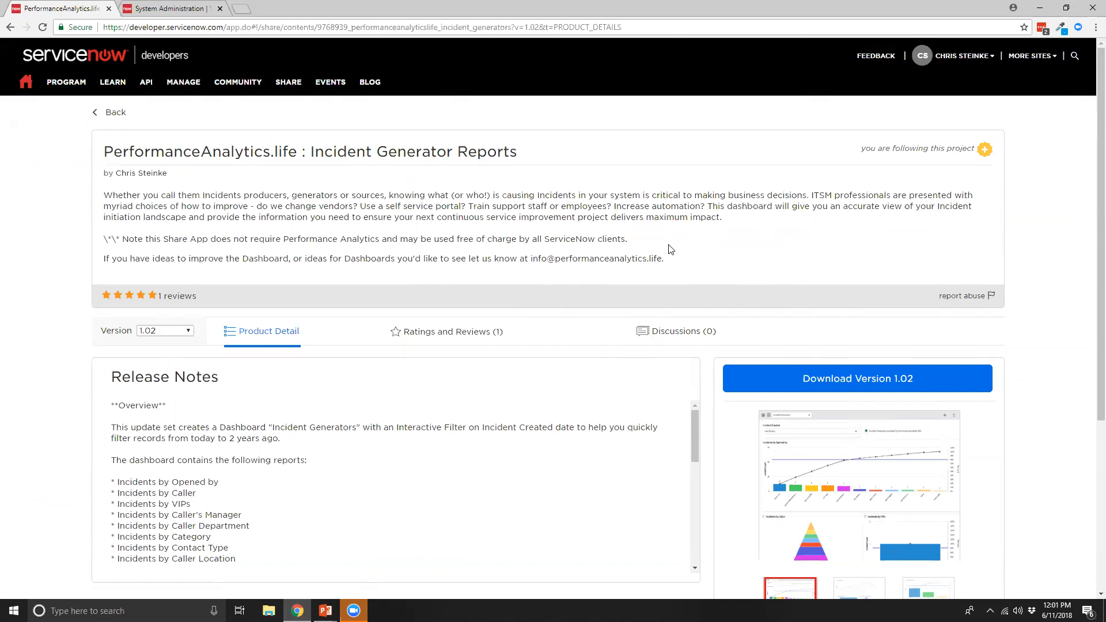
mouse_move(784, 261)
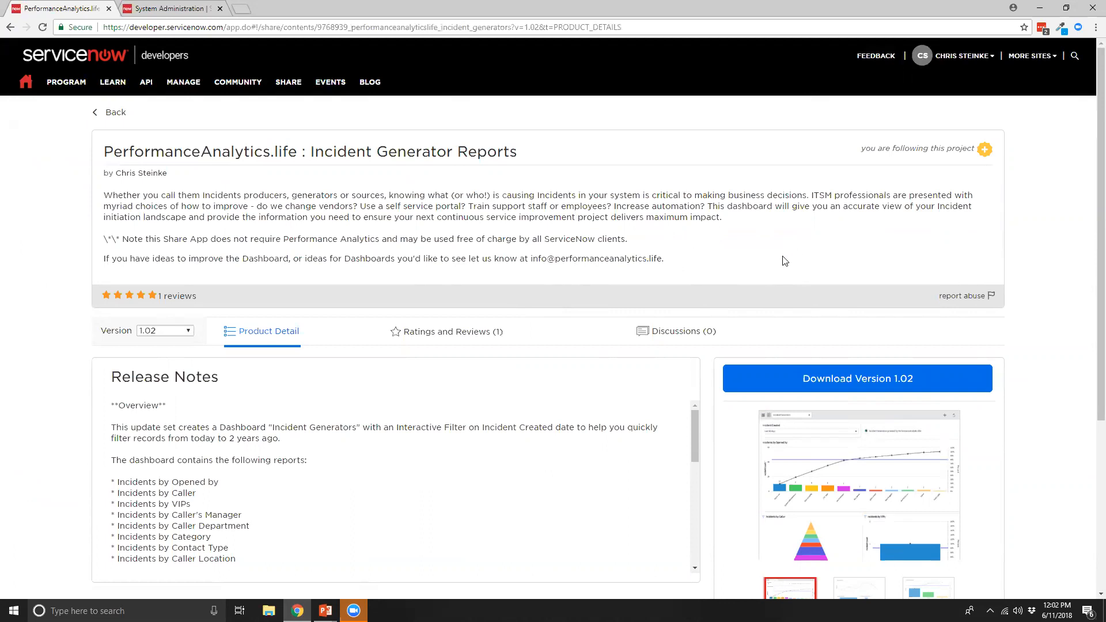
scroll(down, 3)
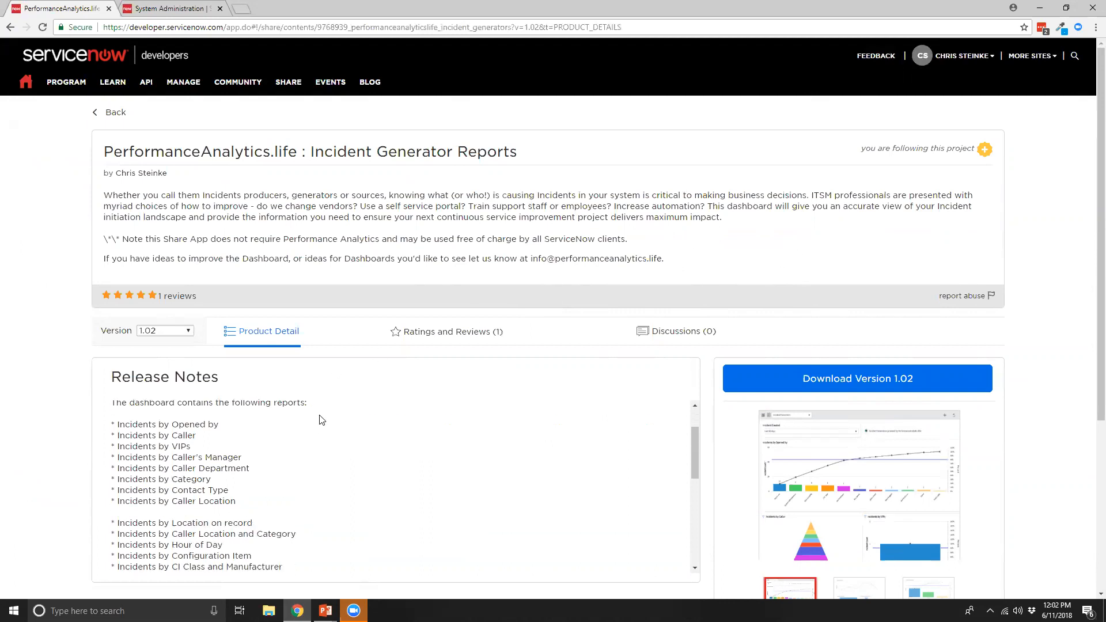
mouse_move(344, 425)
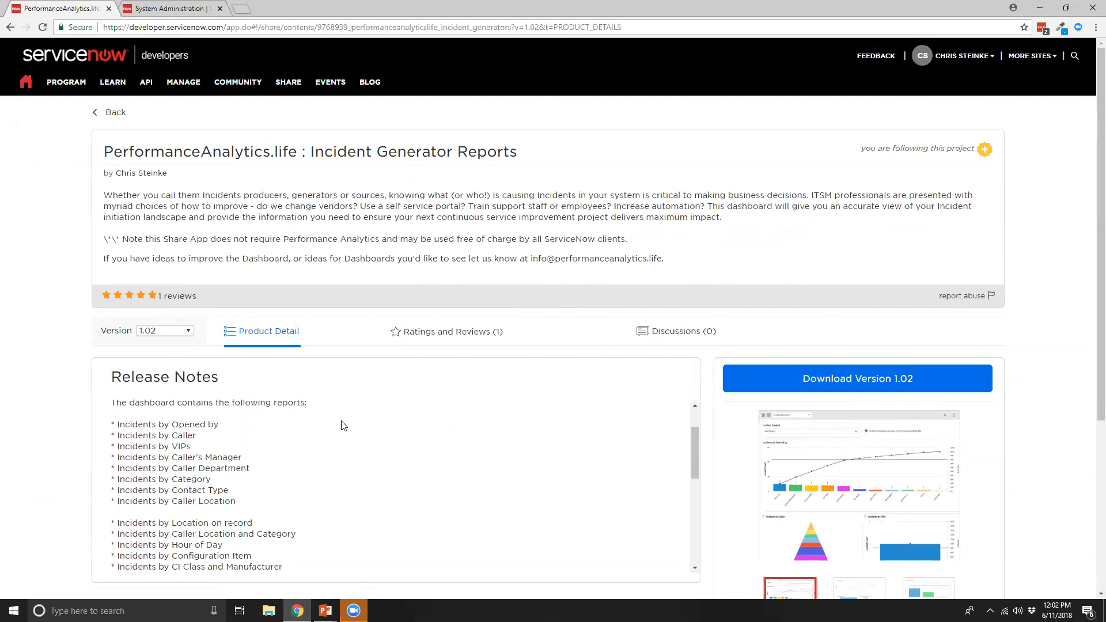
mouse_move(434, 408)
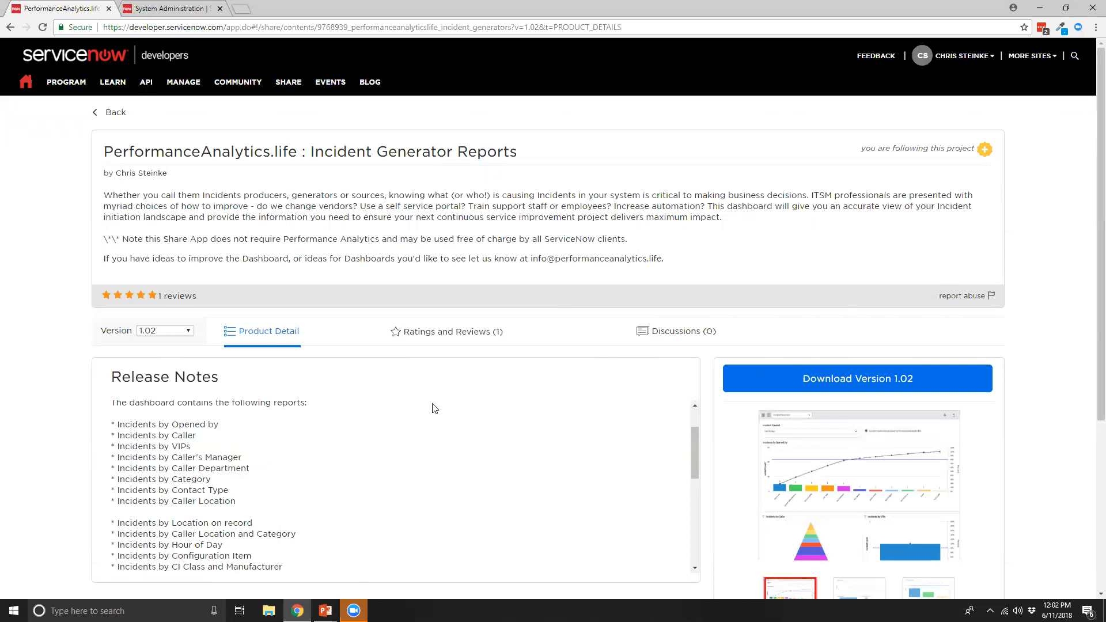
mouse_move(427, 415)
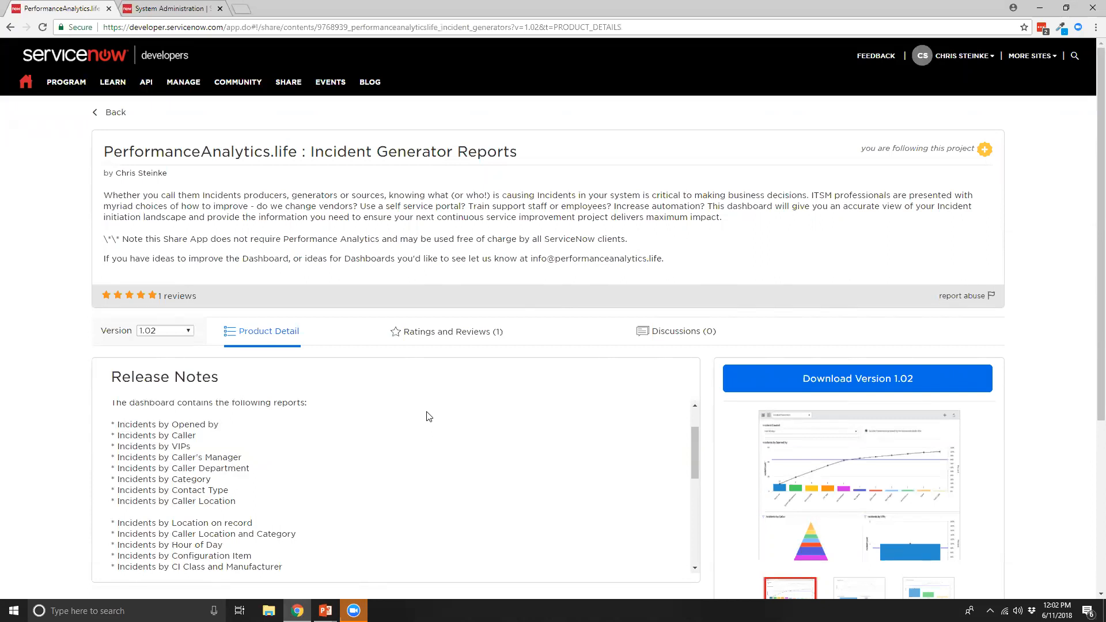
scroll(down, 3)
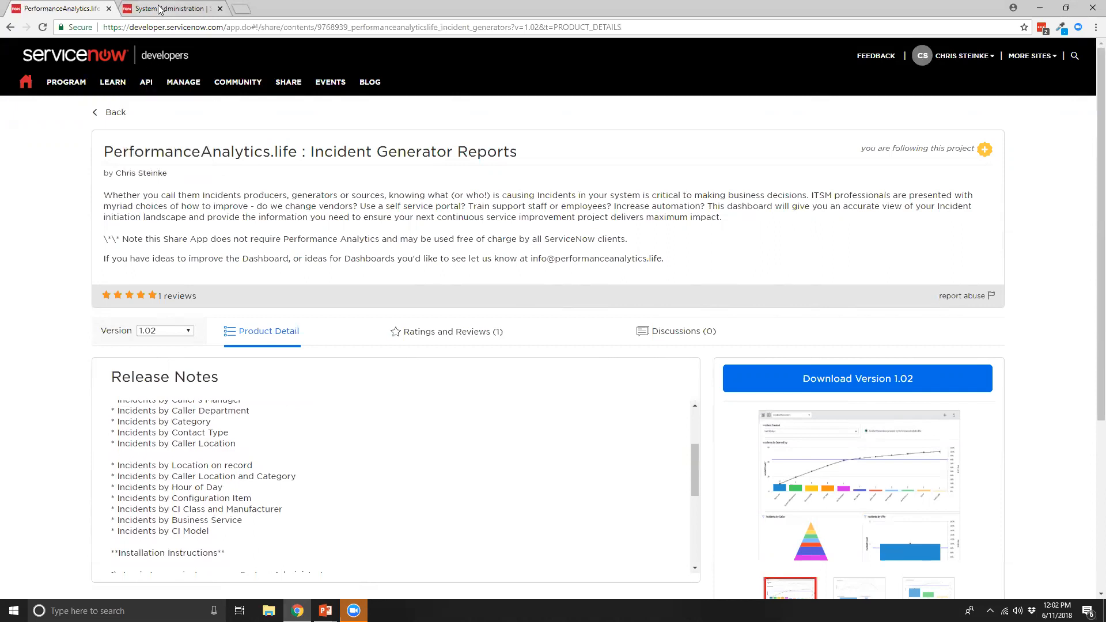
- On the instance, set the Home preference to Dashboards, then return home
click(169, 7)
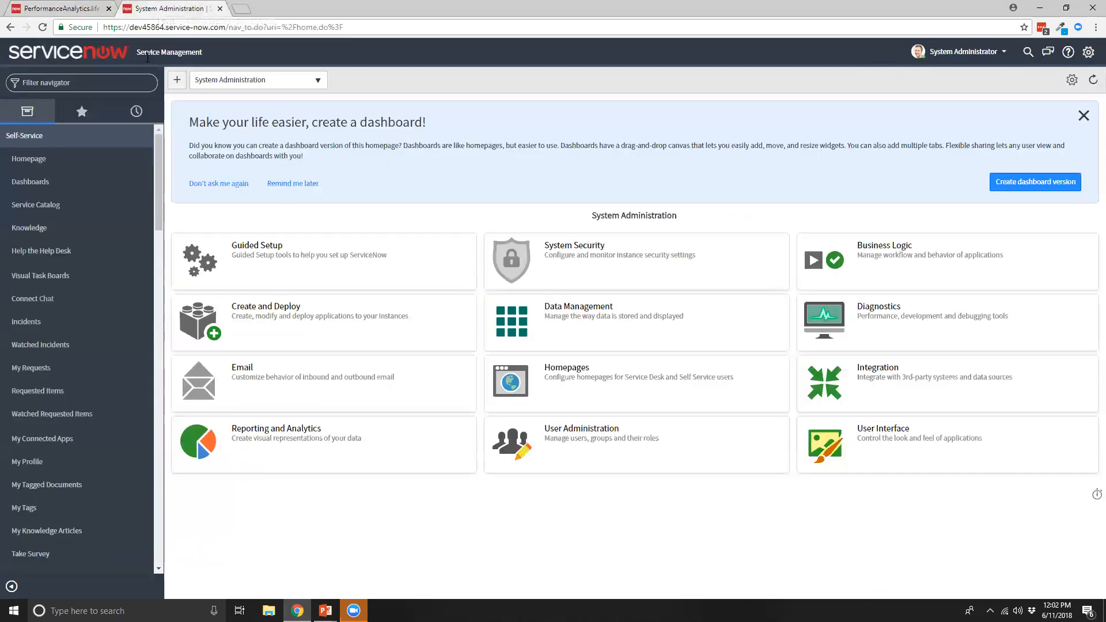
mouse_move(547, 119)
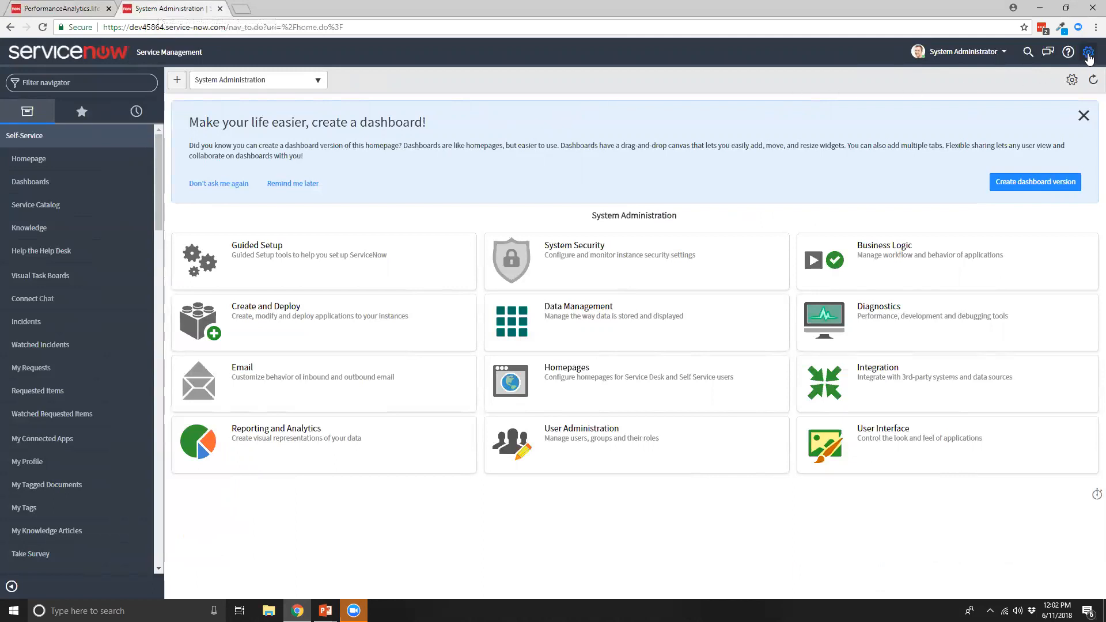
click(1088, 52)
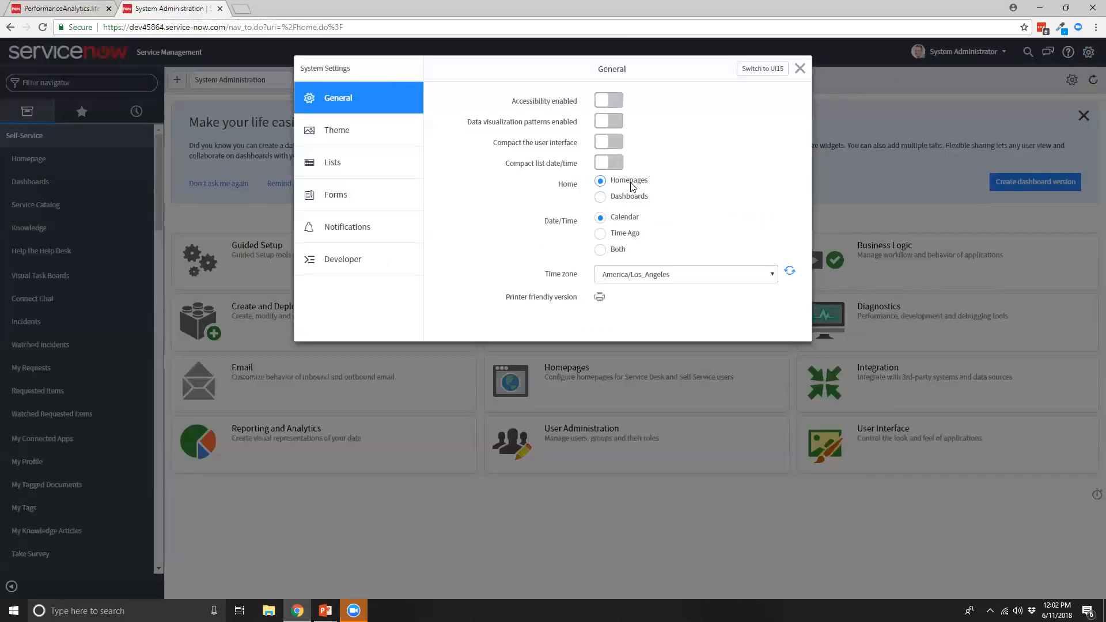
click(600, 197)
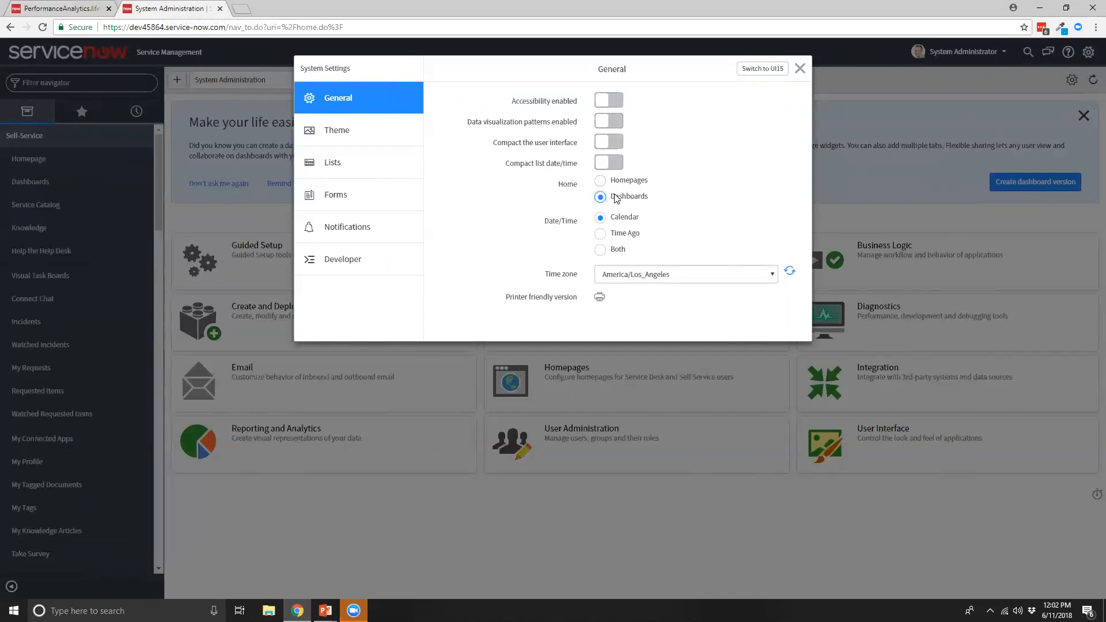
click(799, 69)
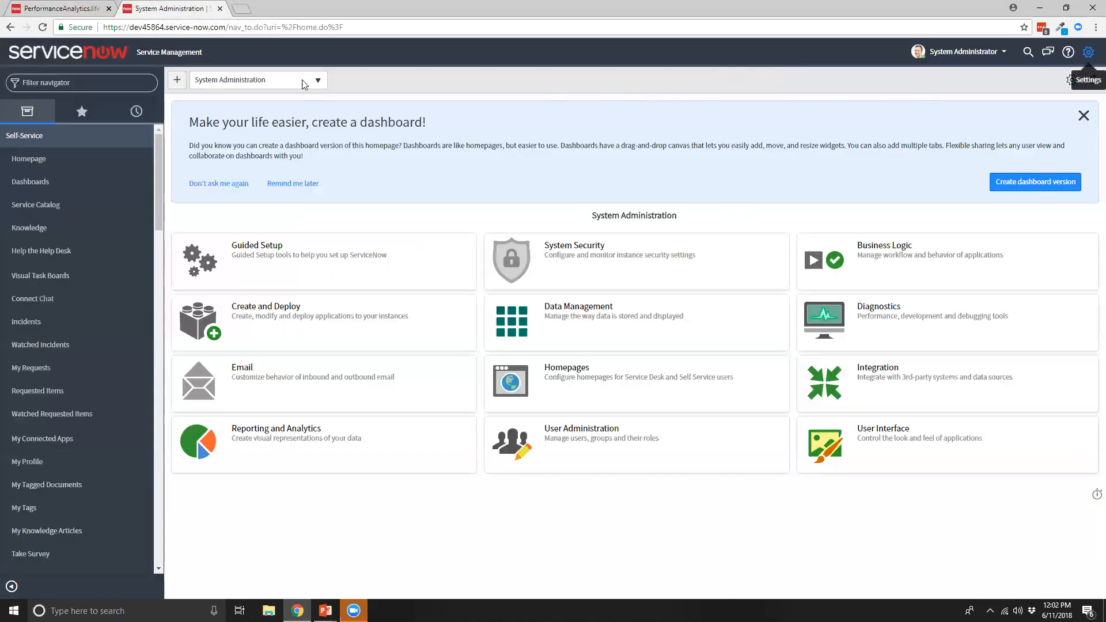
mouse_move(22, 53)
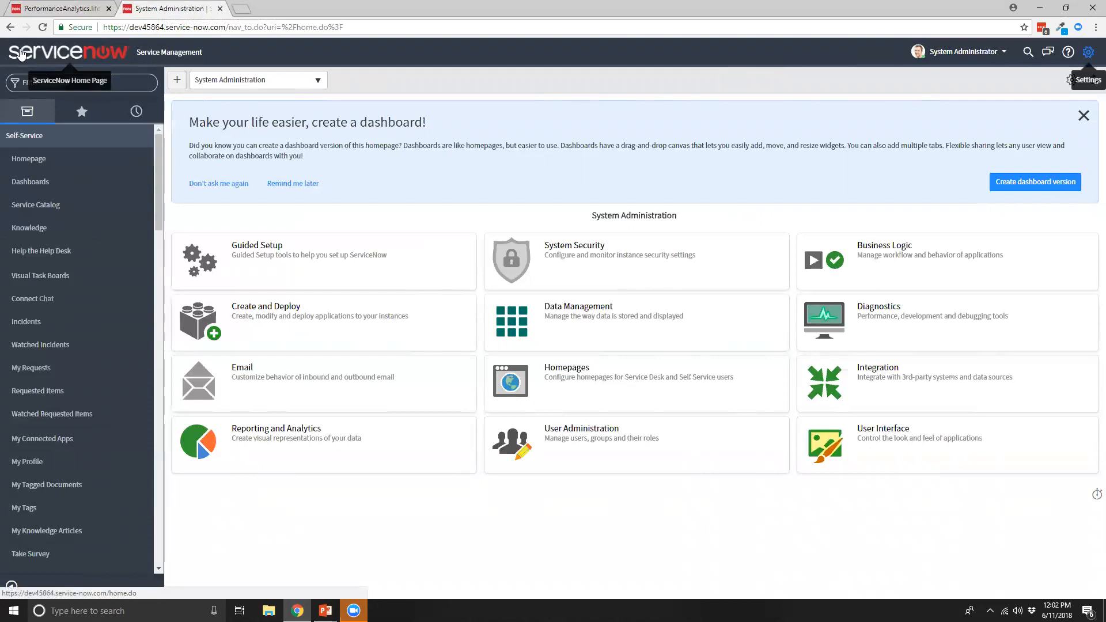
click(67, 51)
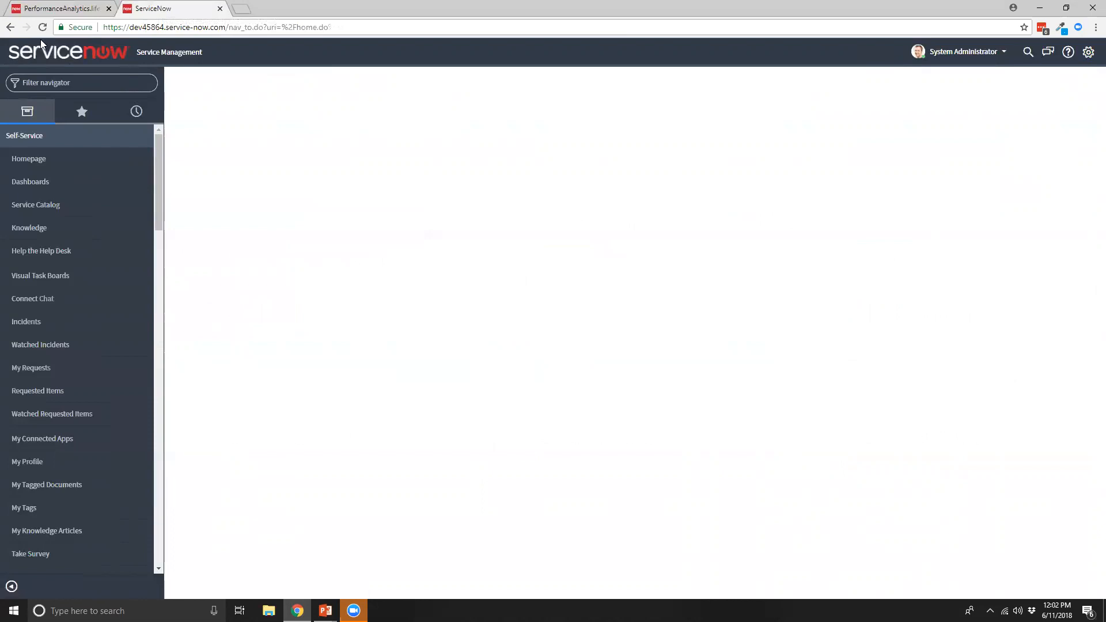
mouse_move(55, 52)
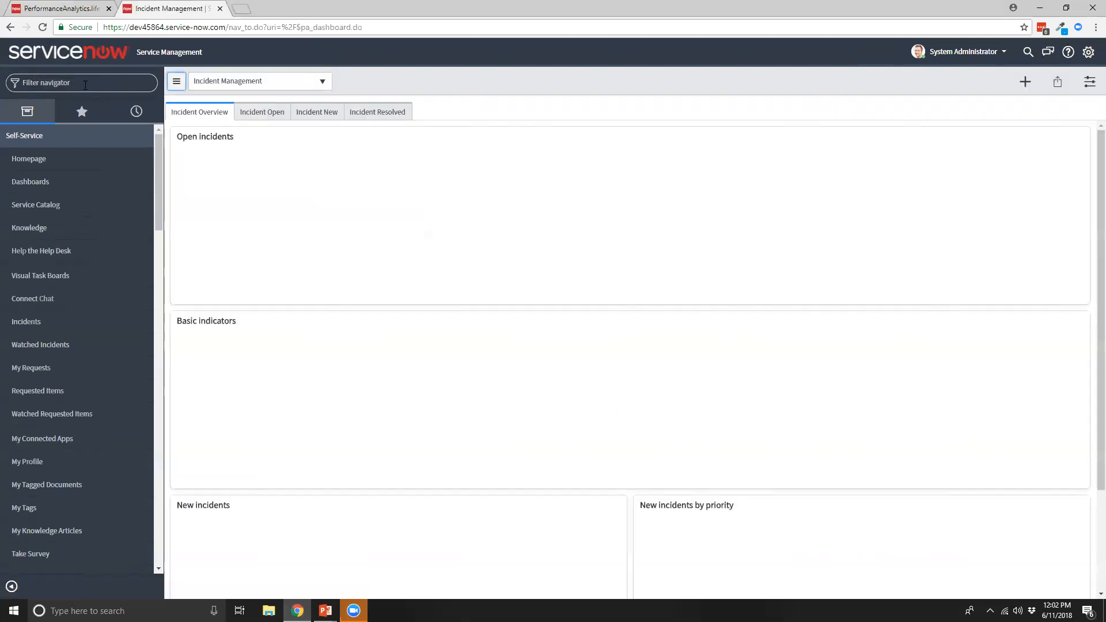
- Filter the navigator for 'retr' and open Retrieved Update Sets' Import Update Set from XML
text(re)
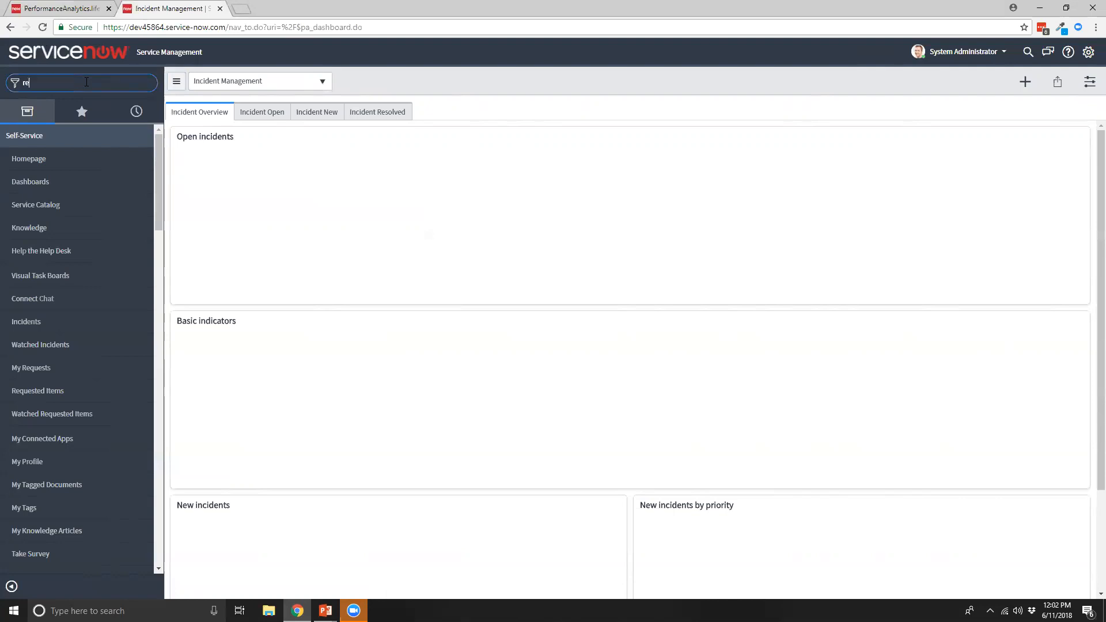
text(tr)
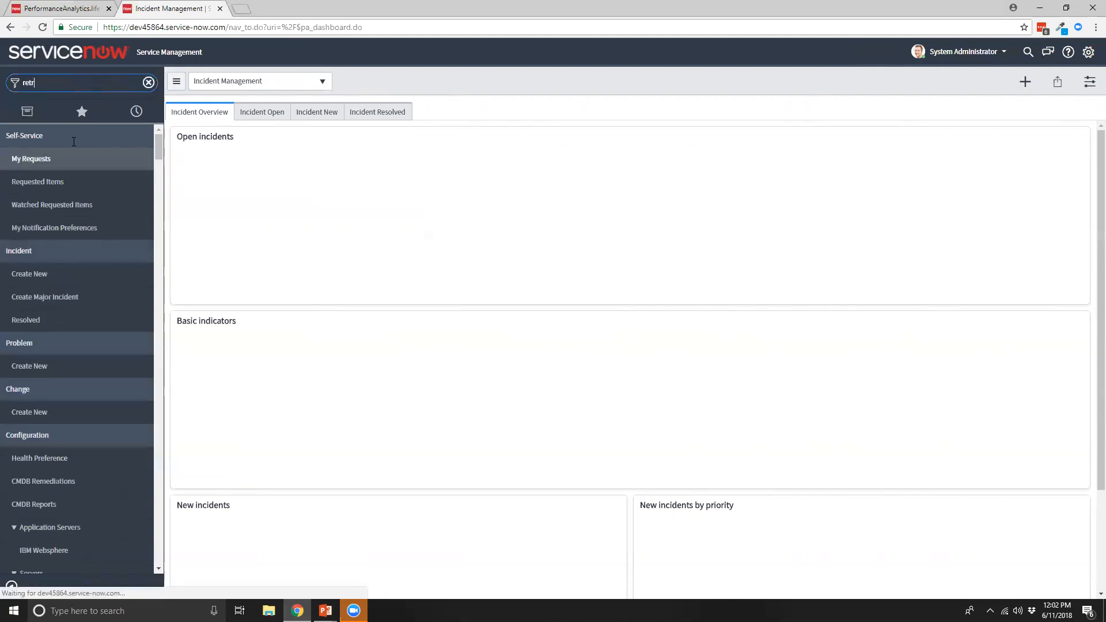
text(retr)
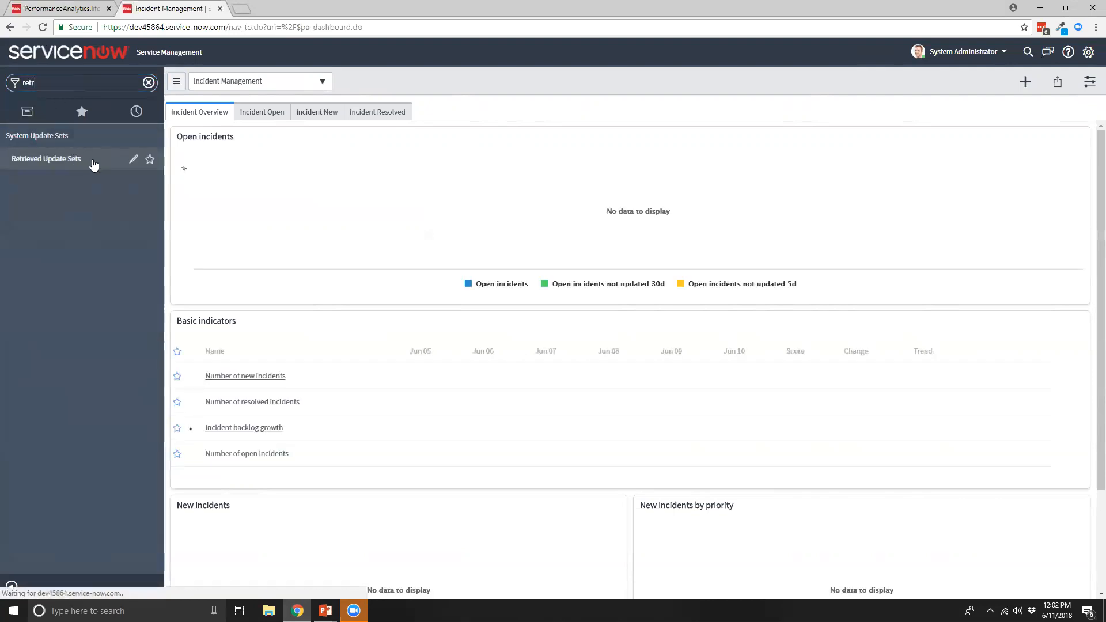
click(46, 157)
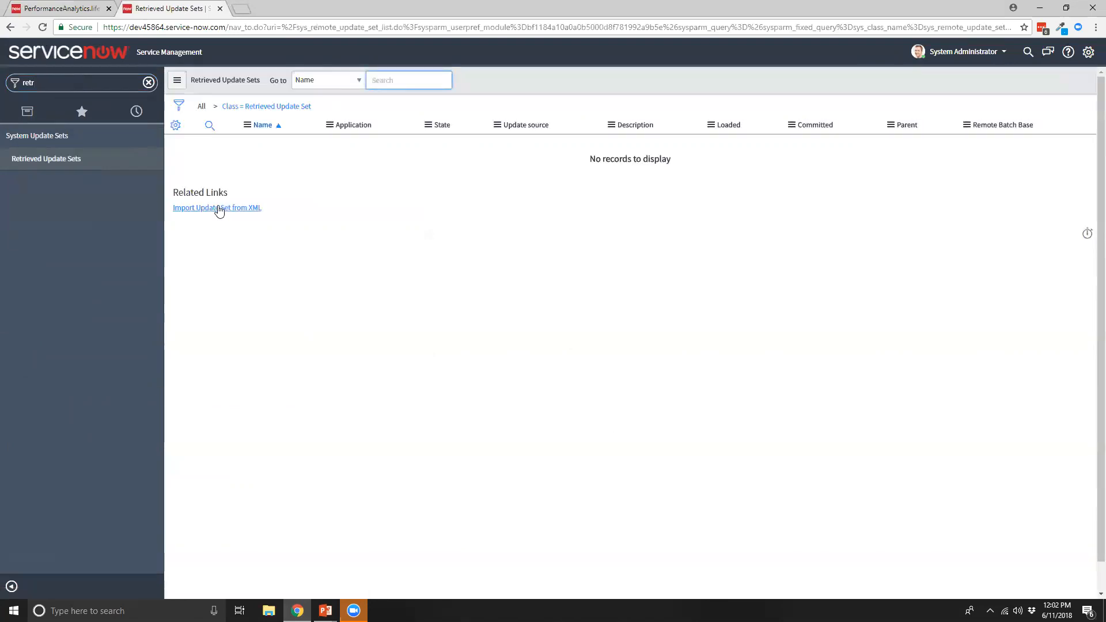
click(217, 207)
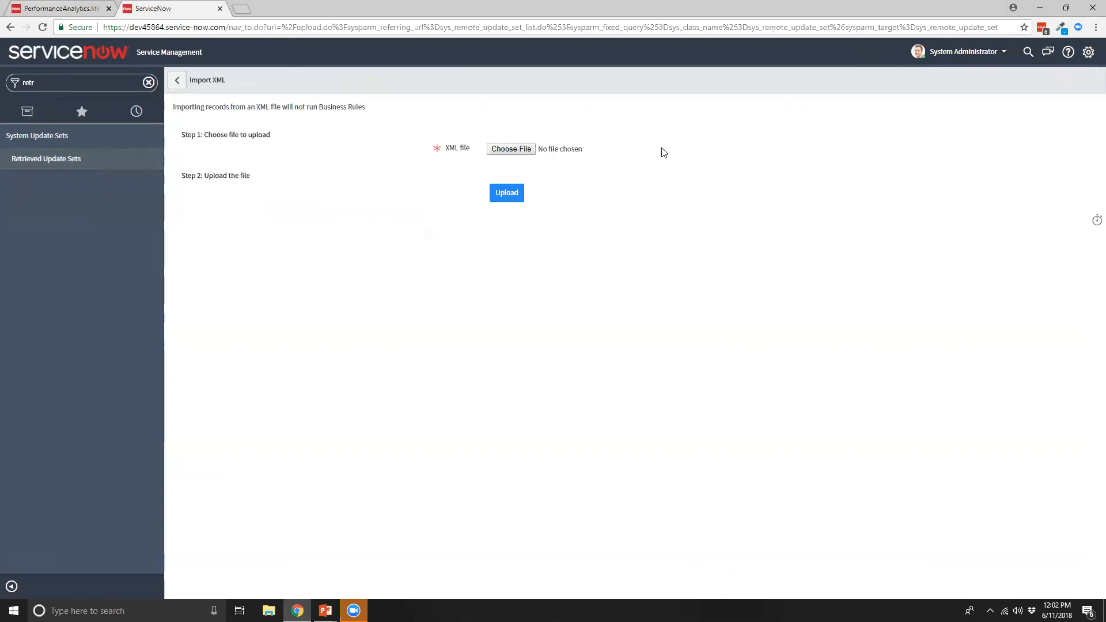
- Choose the PA_life.IncGen.003 update set XML file and upload it
click(510, 149)
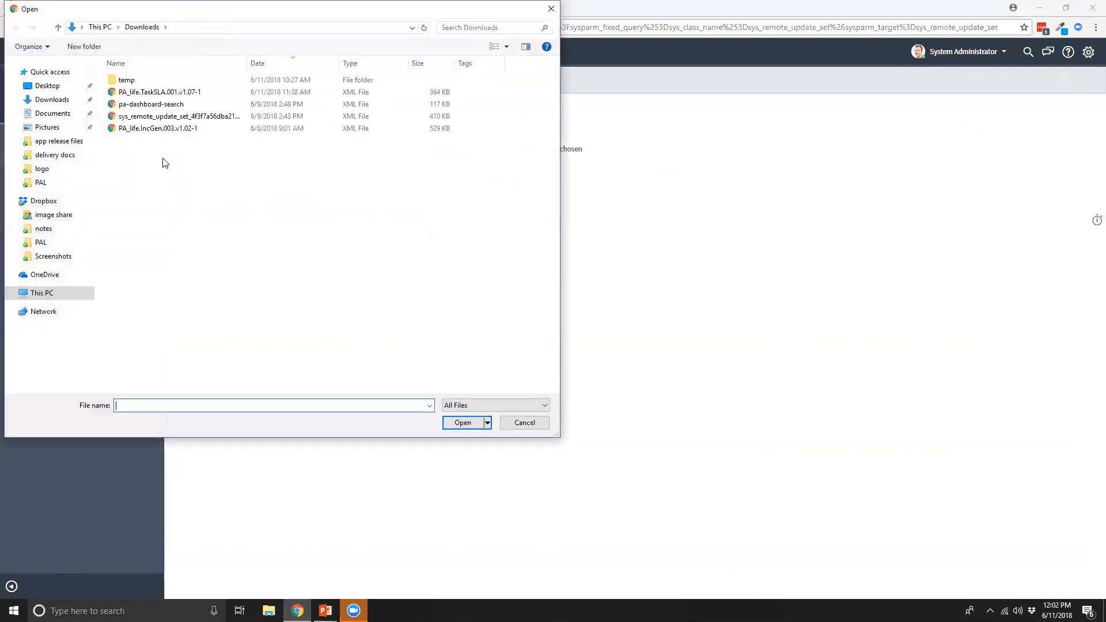
click(157, 127)
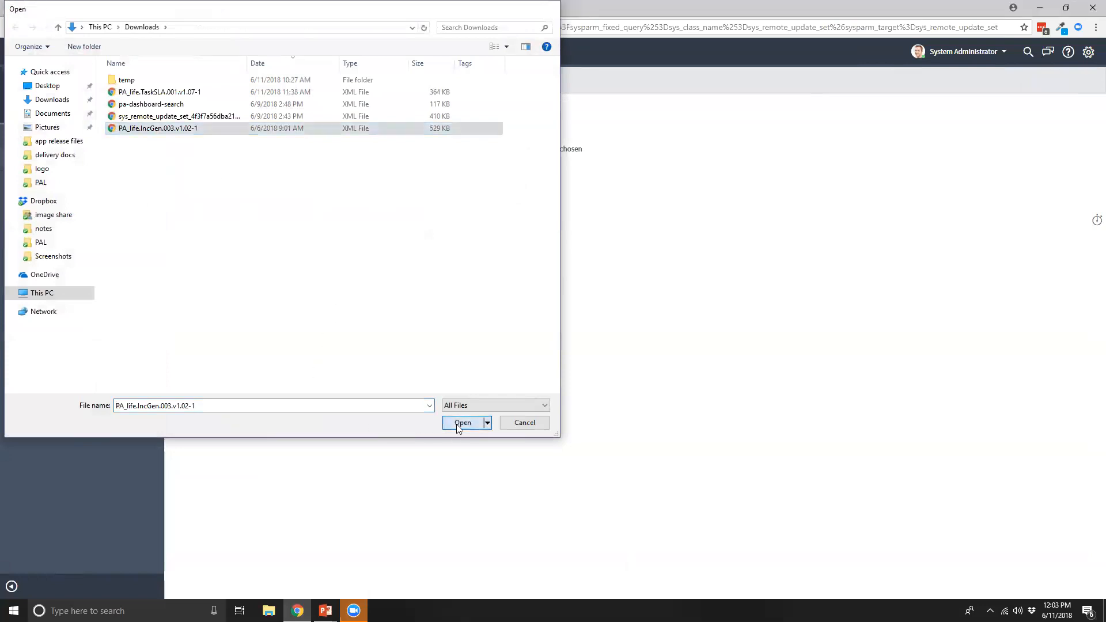
click(462, 423)
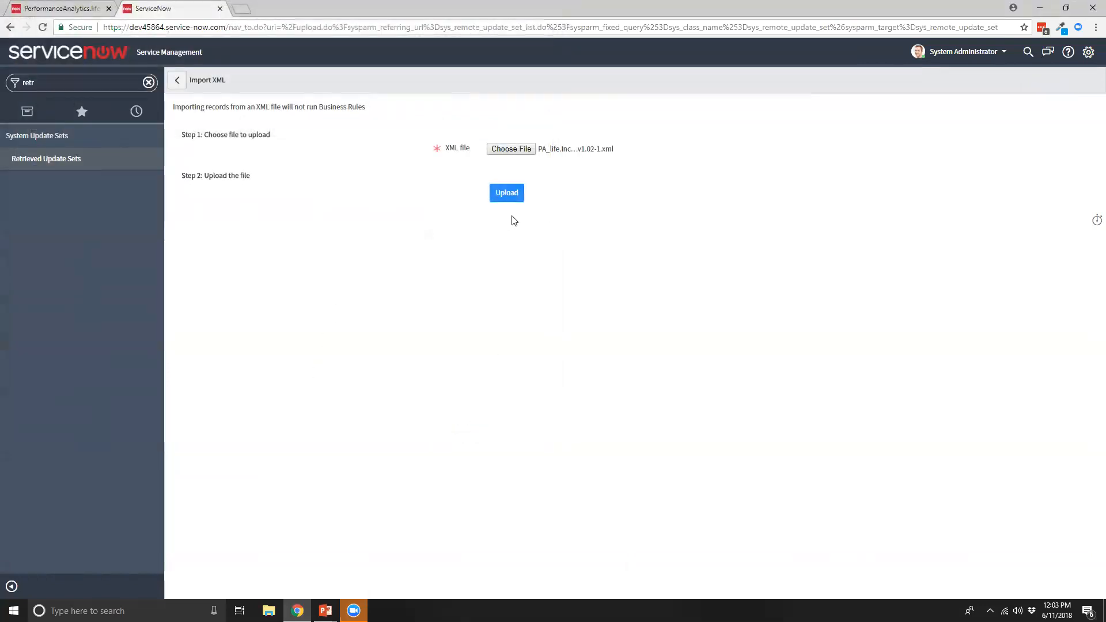
click(506, 192)
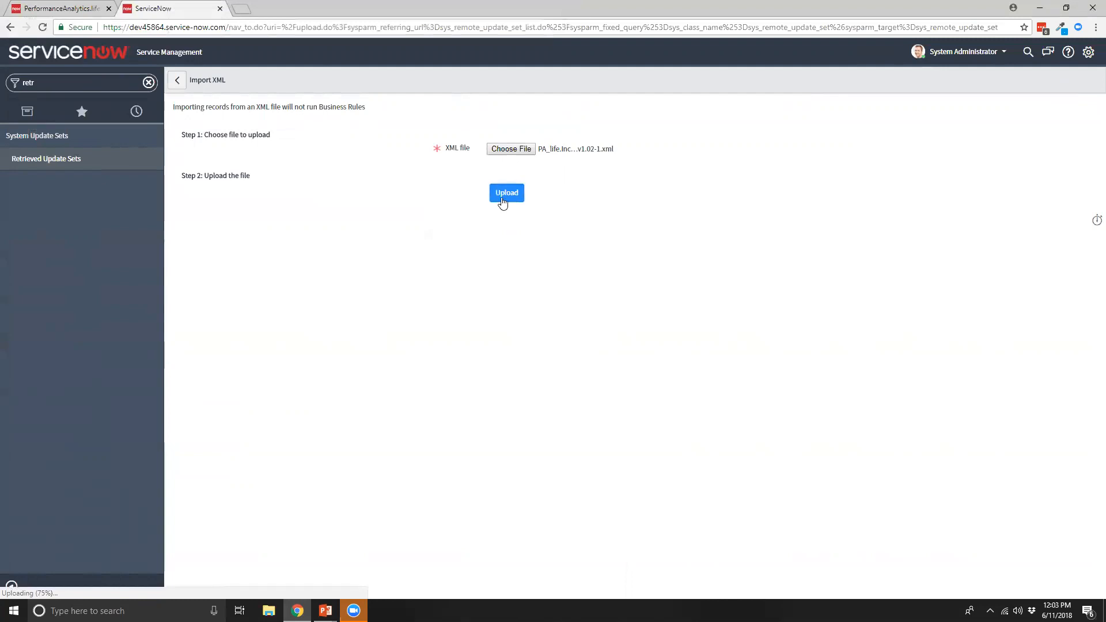
click(506, 193)
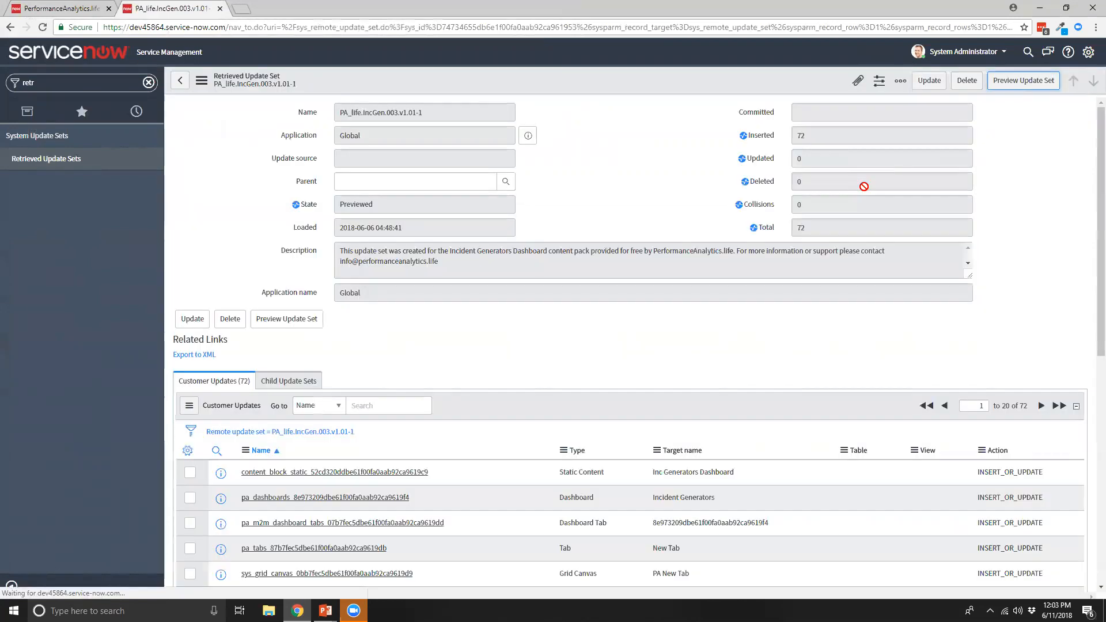
- Preview the PA_life.IncGen.003 update set, then commit it
click(1022, 80)
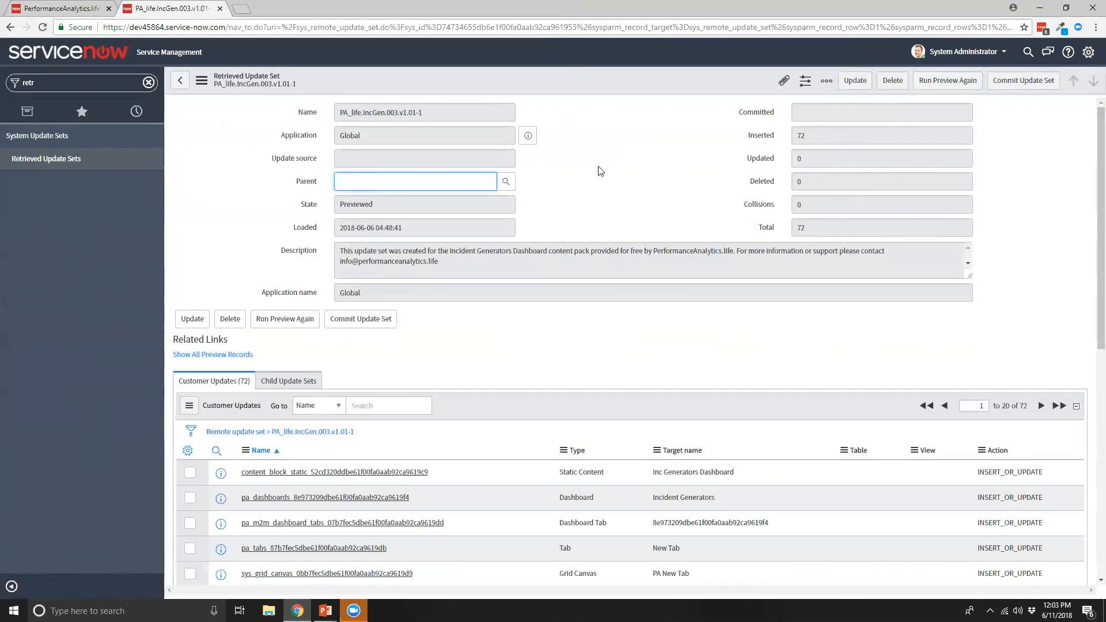
mouse_move(508, 176)
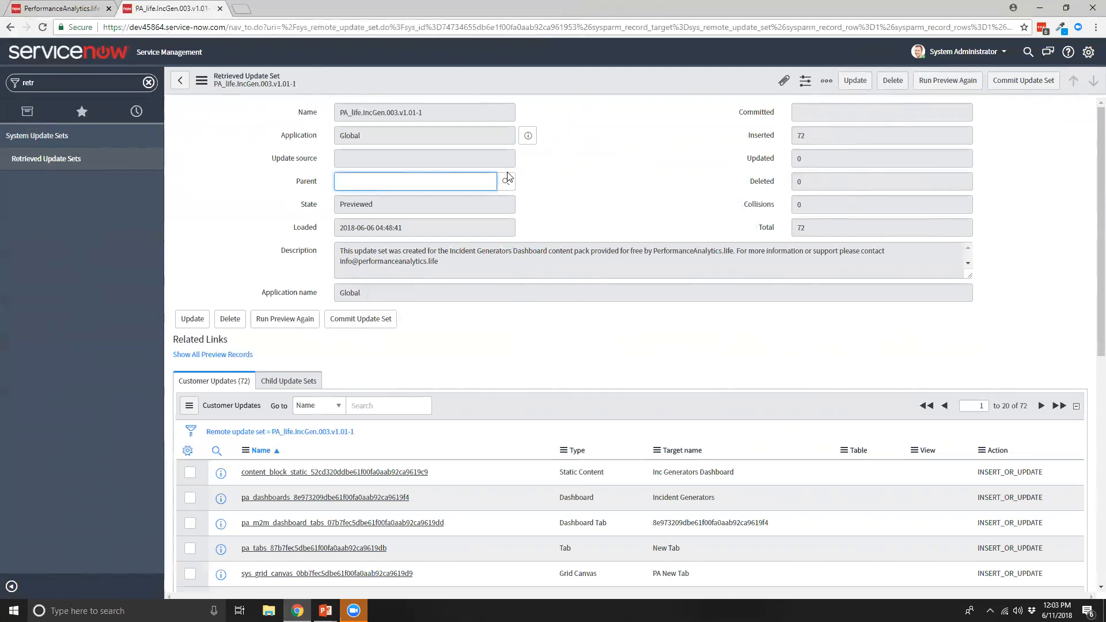
mouse_move(359, 318)
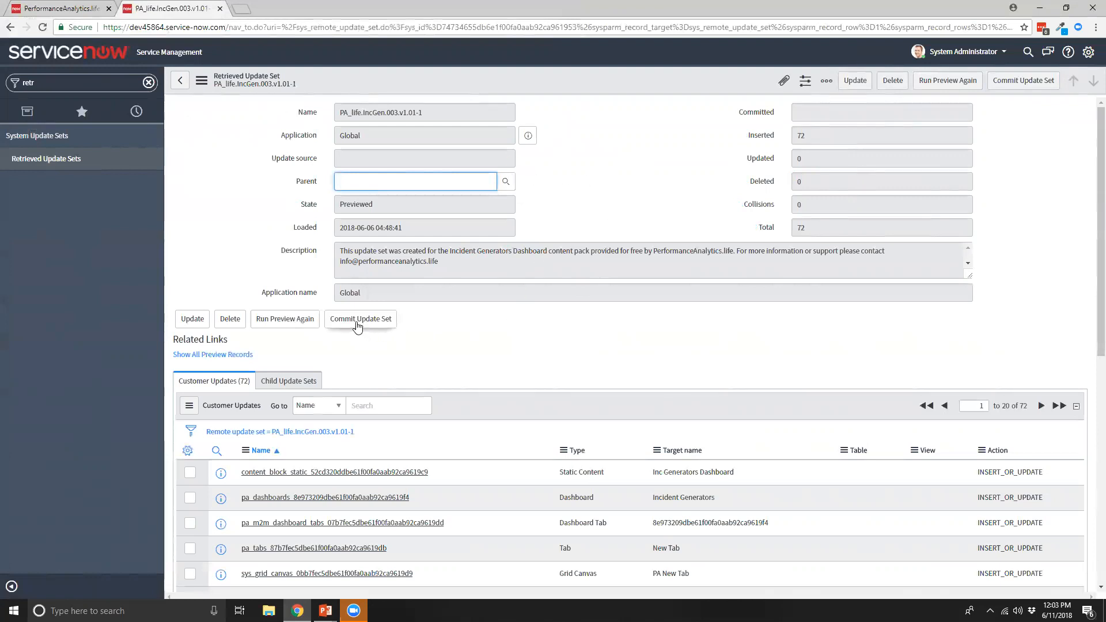
click(360, 317)
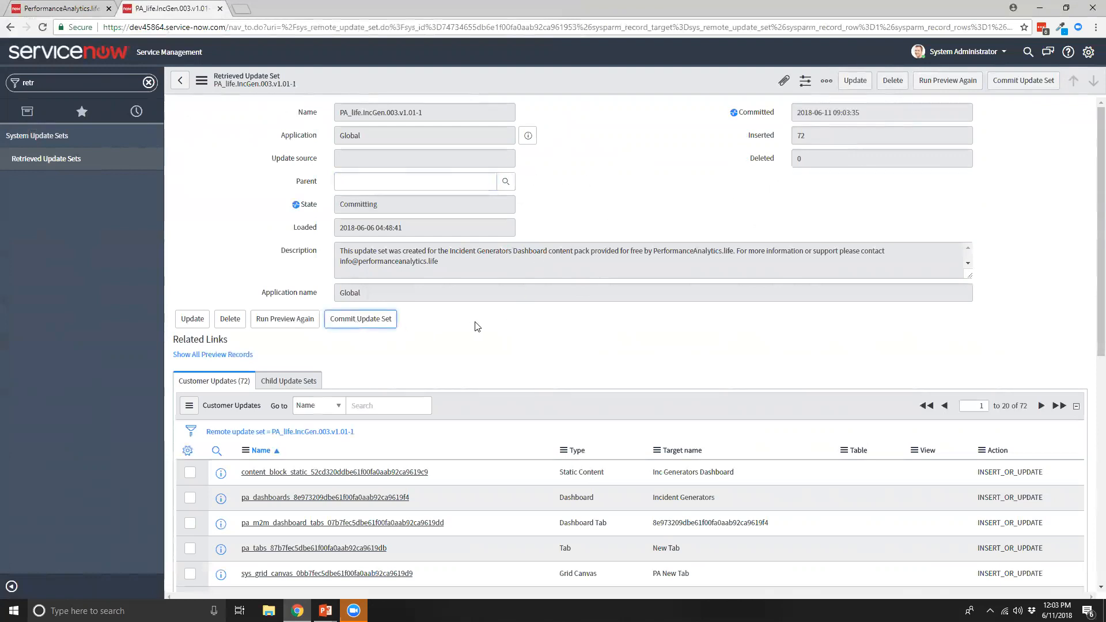
click(359, 317)
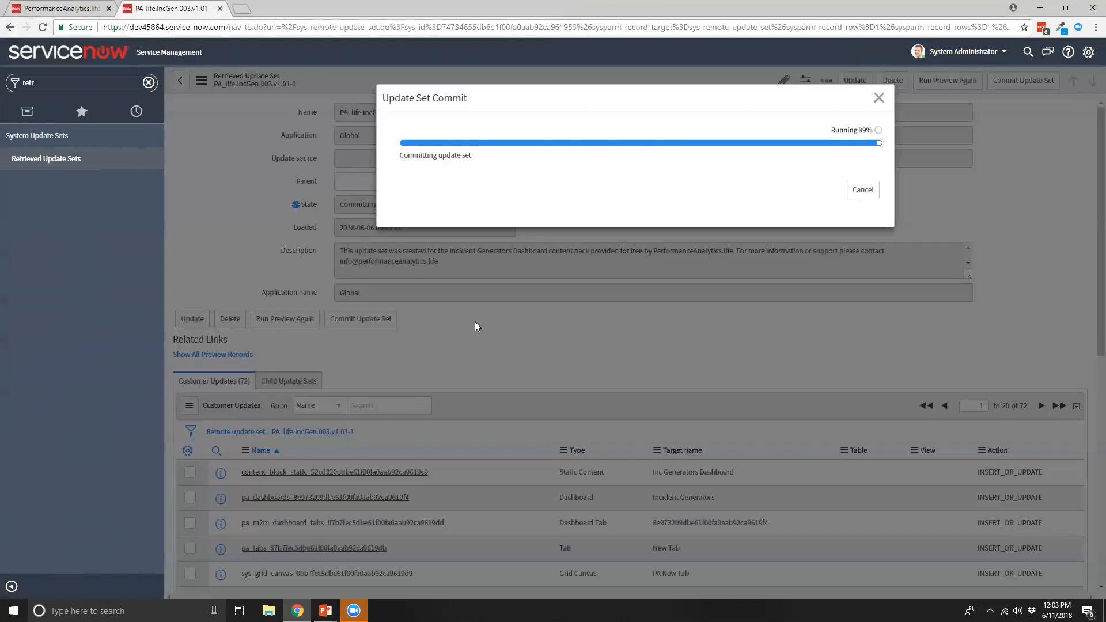
mouse_move(794, 192)
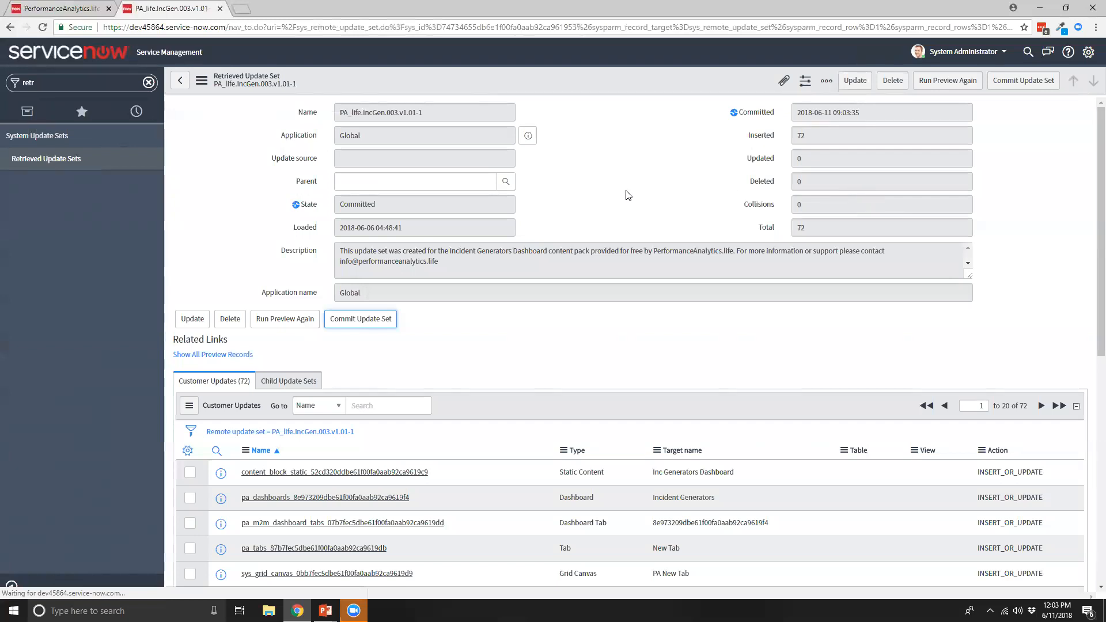
mouse_move(571, 198)
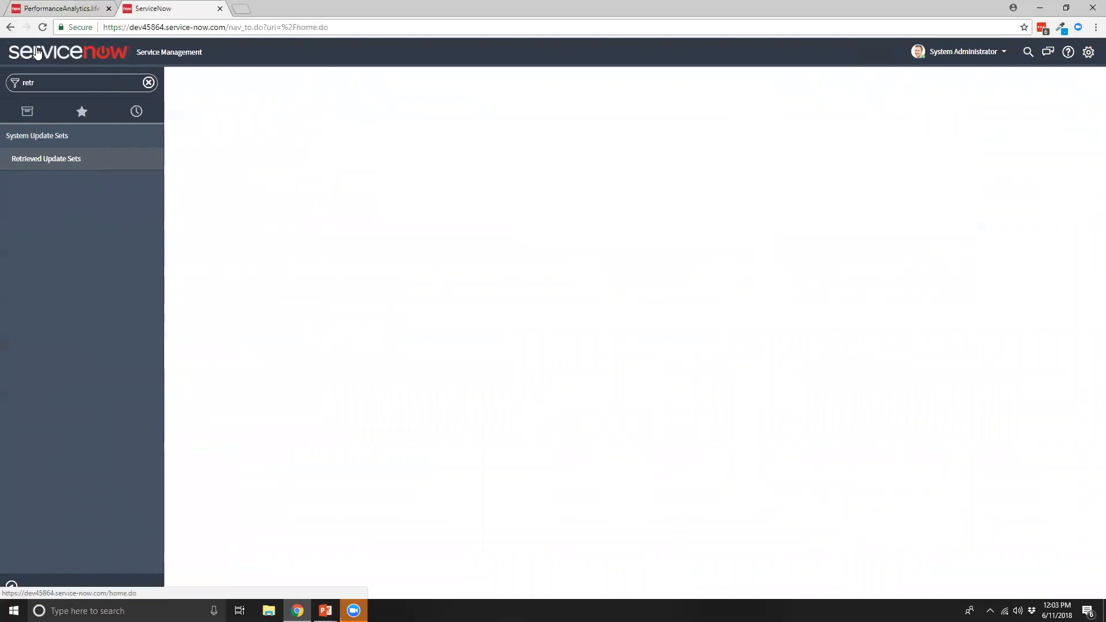
- Search the dashboard list for 'gene' and select Incident Generators
click(70, 55)
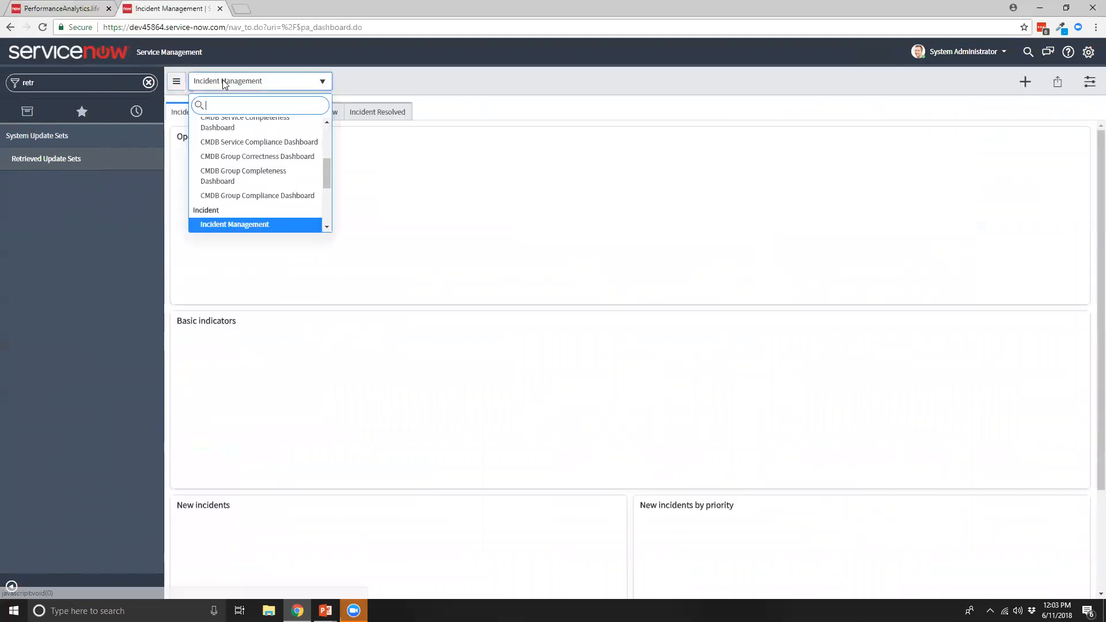
text(gene)
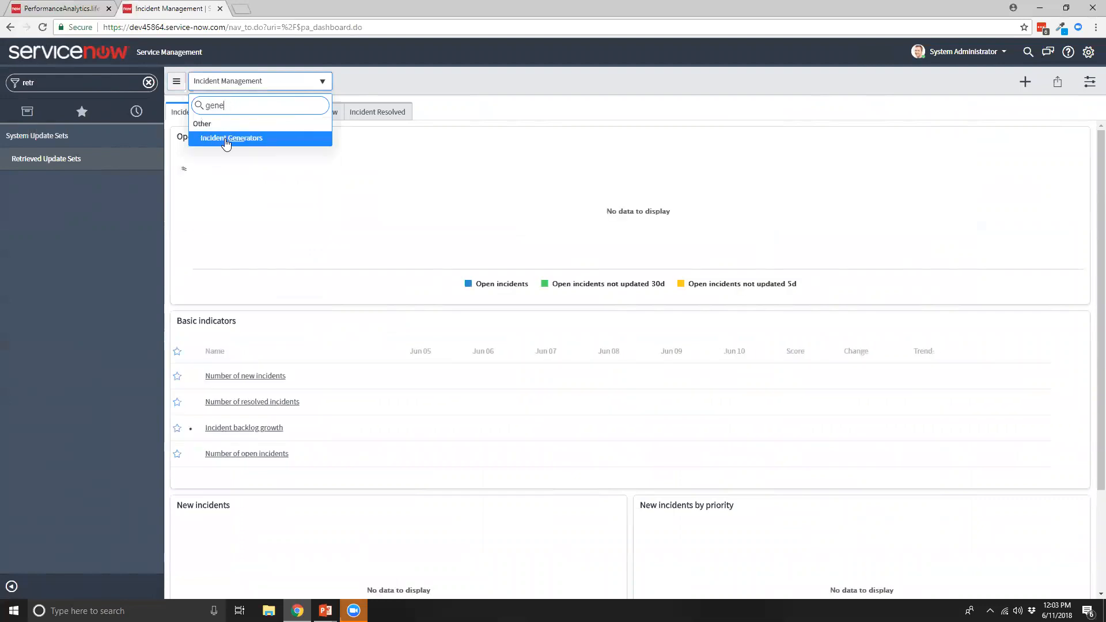
click(232, 138)
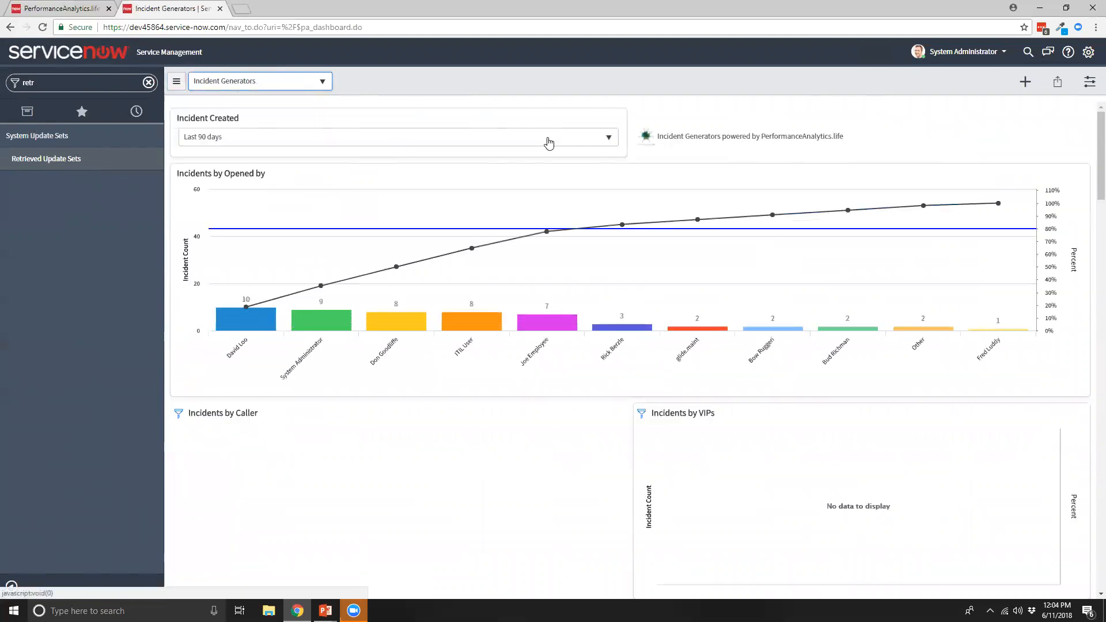
- Set the Incident Created filter to All and scroll down to the caller charts
click(603, 137)
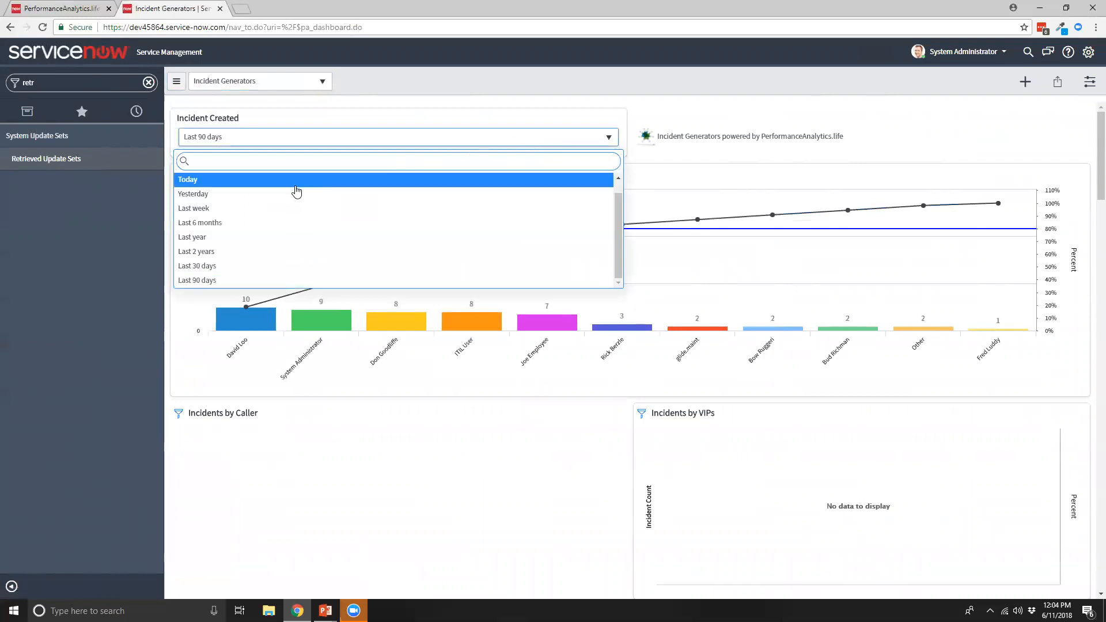
mouse_move(240, 208)
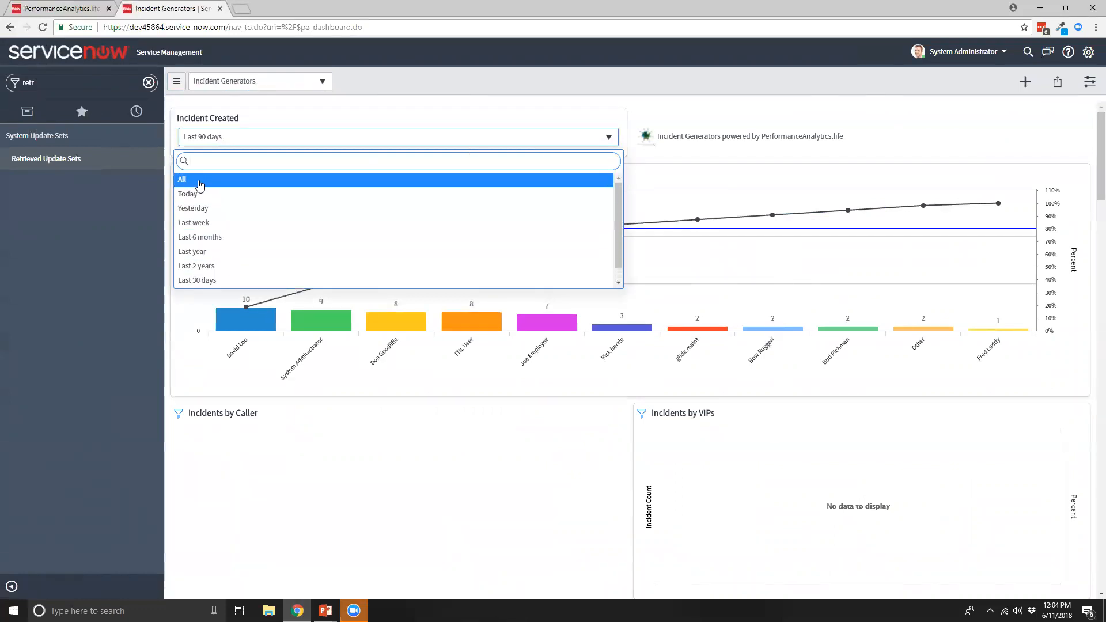
click(182, 179)
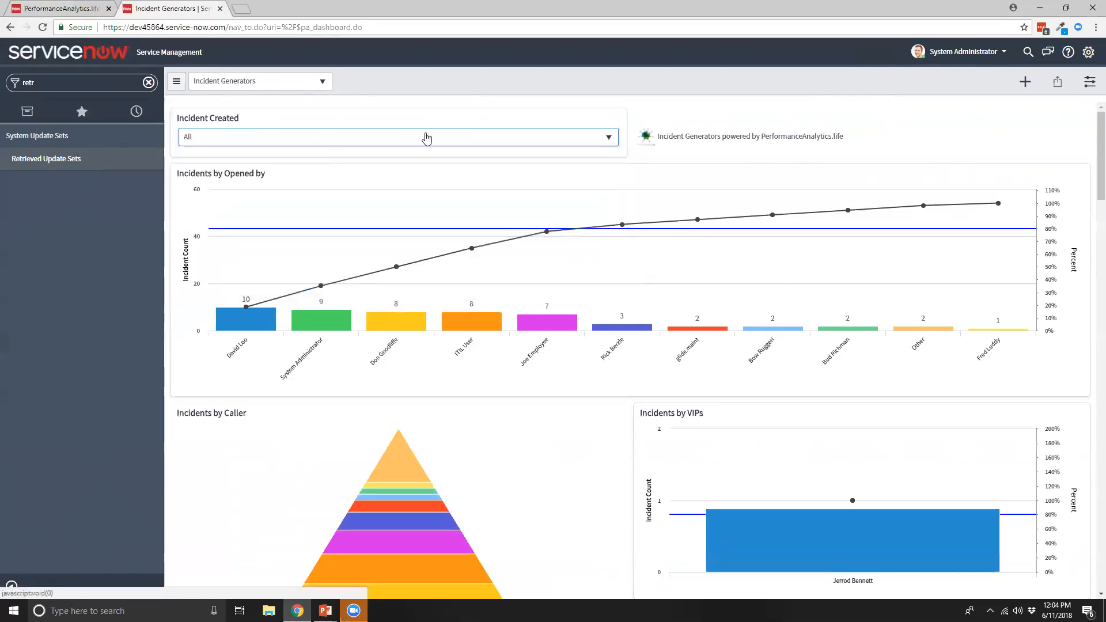
mouse_move(448, 249)
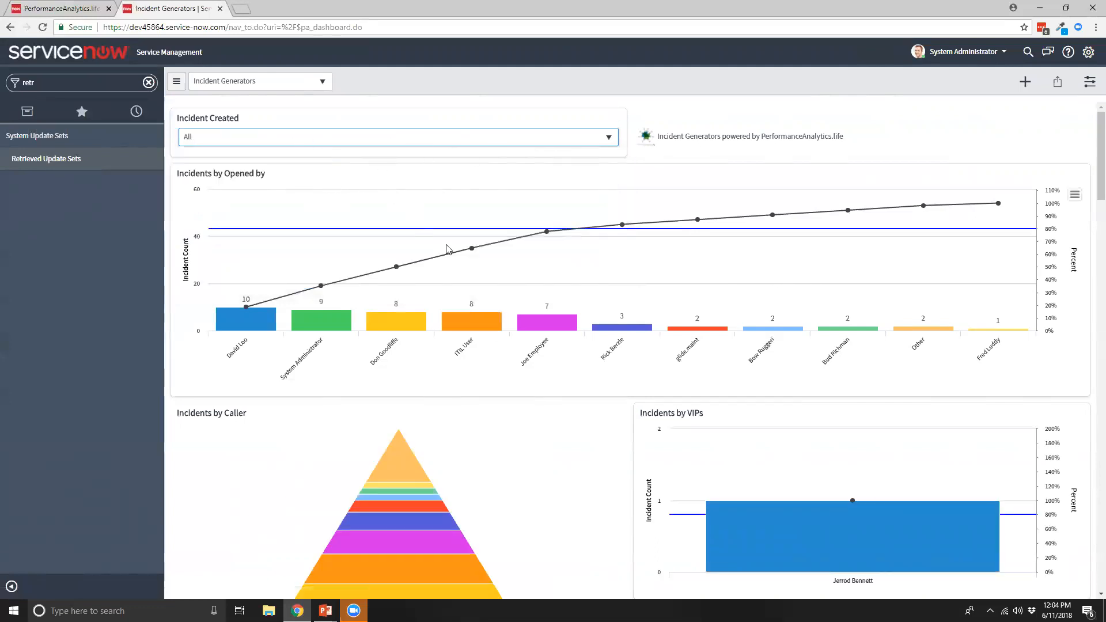
mouse_move(514, 405)
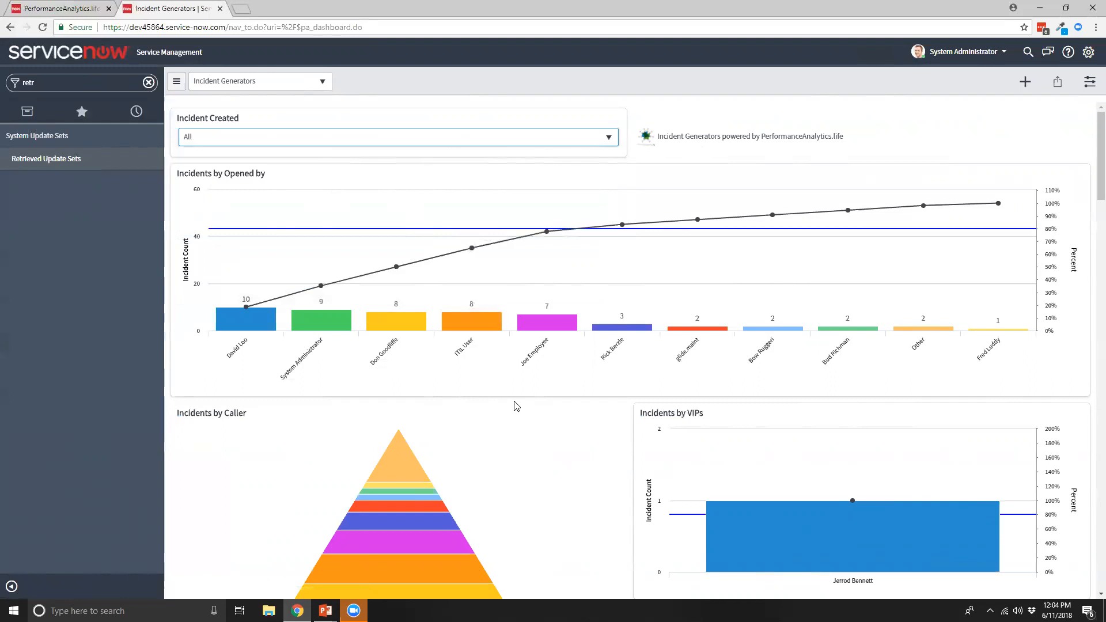
scroll(down, 3)
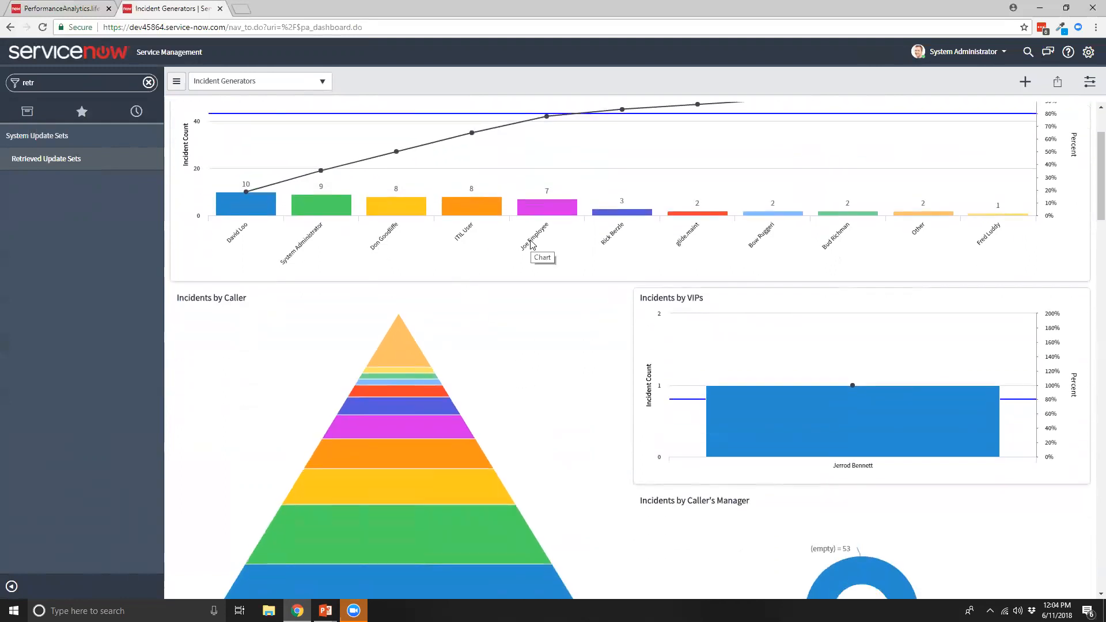
mouse_move(477, 380)
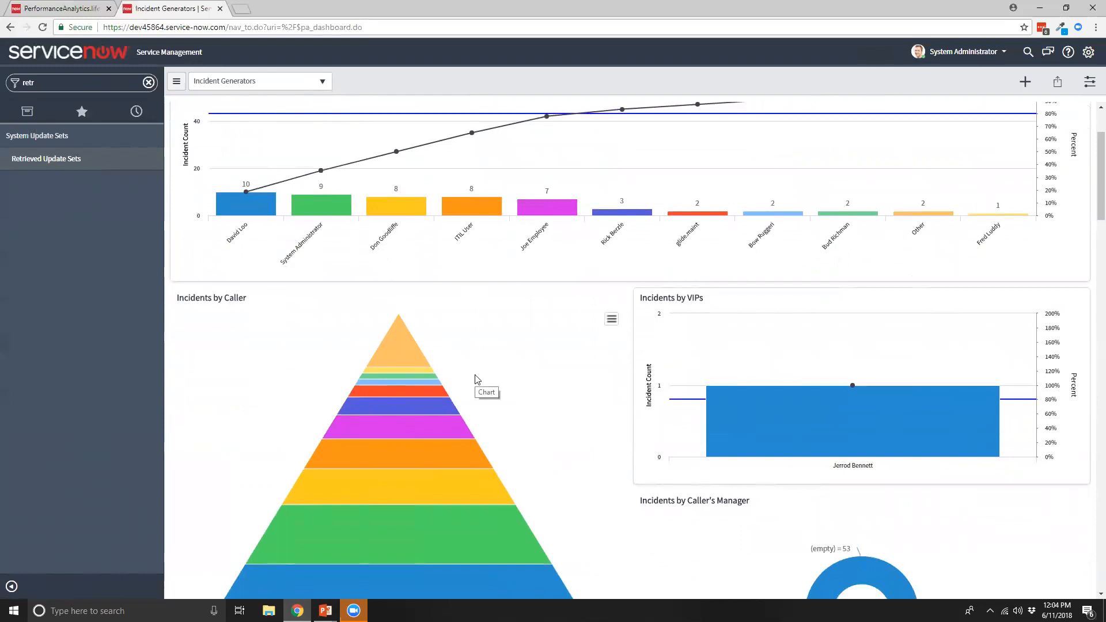
mouse_move(519, 368)
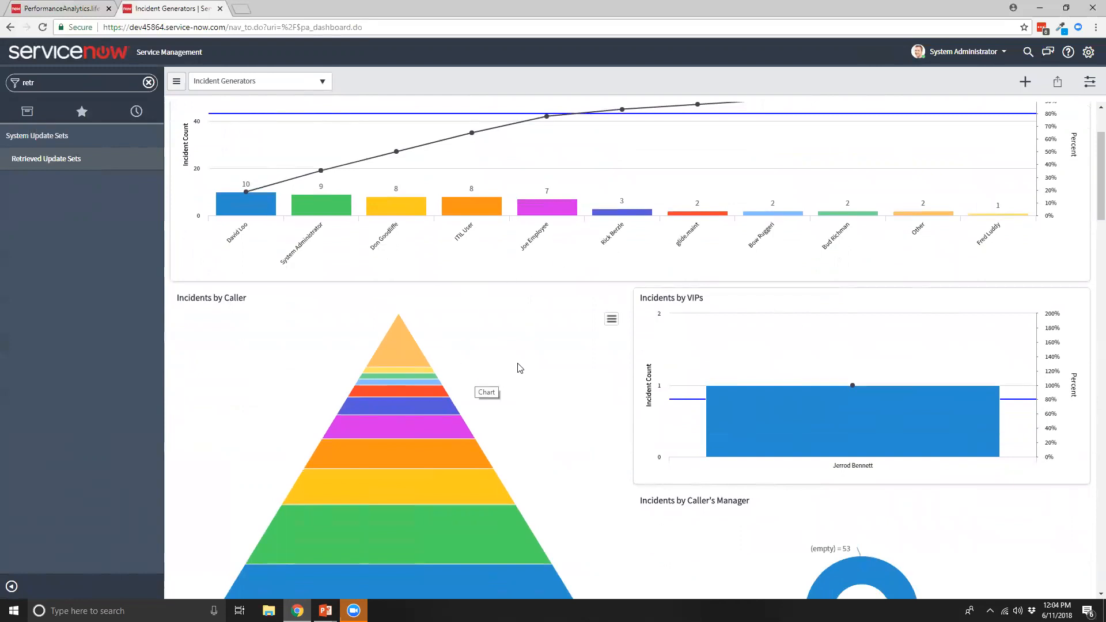
mouse_move(531, 365)
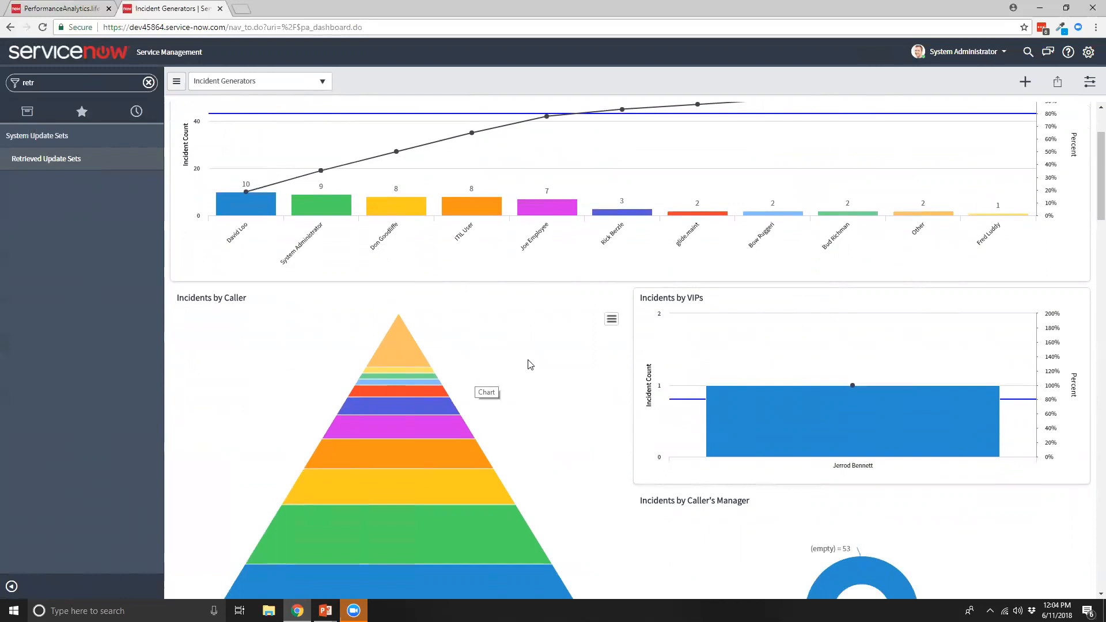
mouse_move(557, 354)
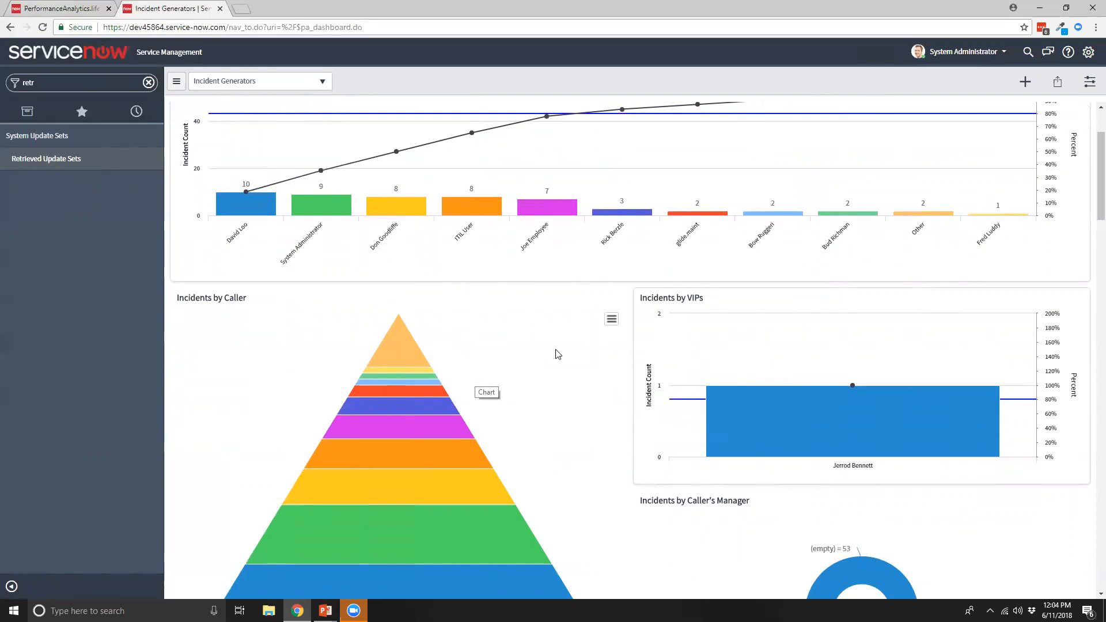
- Scroll down to the Caller's Manager, Caller Department, Category and Contact Type charts
scroll(down, 3)
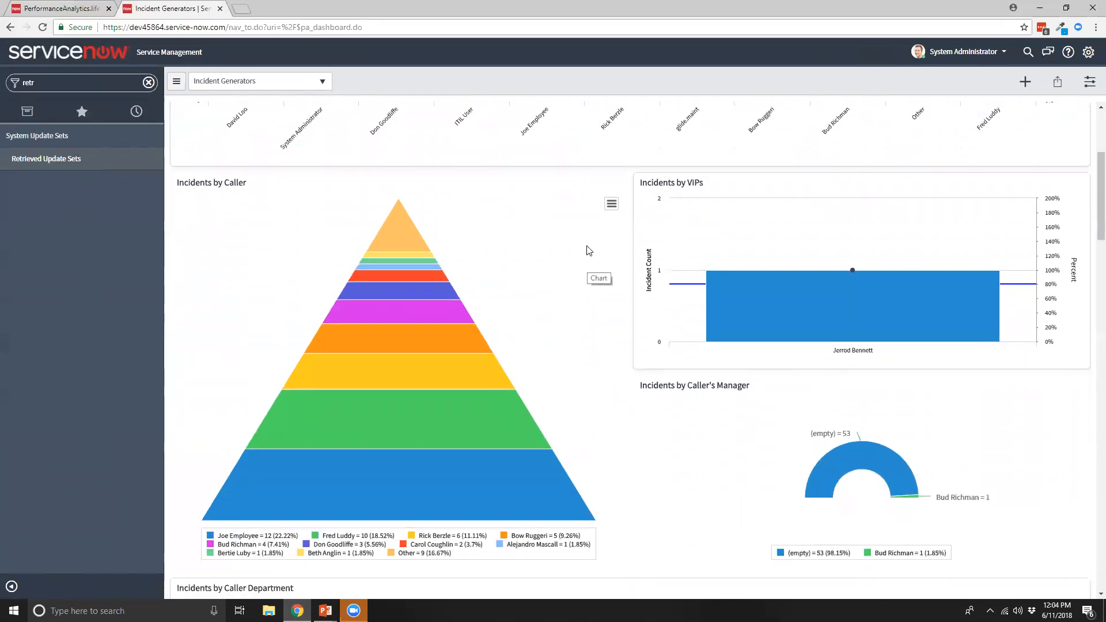
scroll(down, 3)
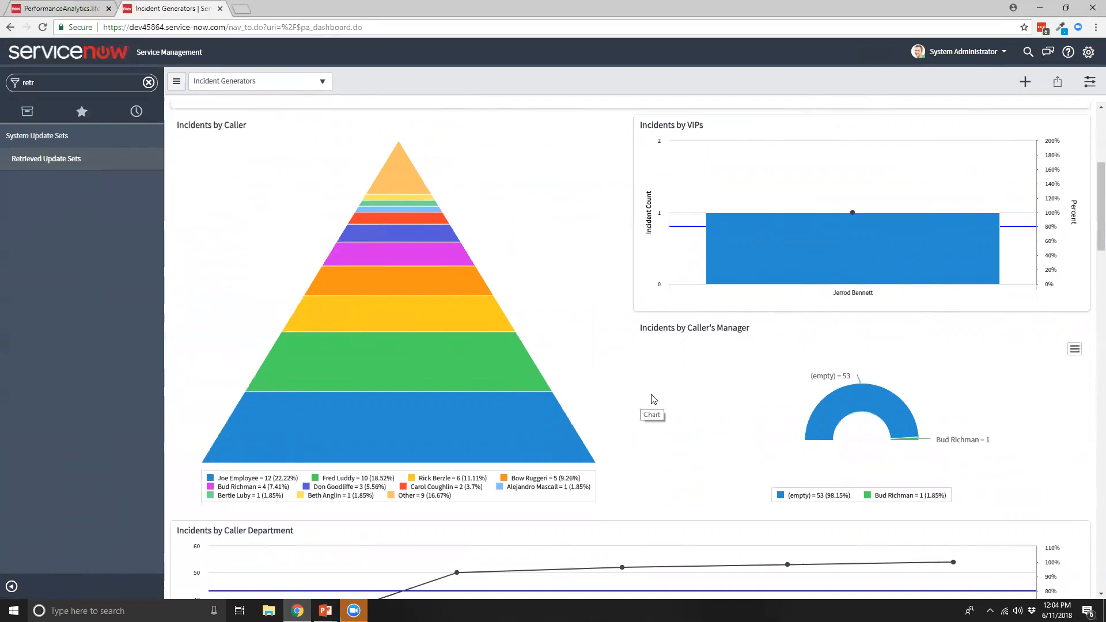
scroll(down, 3)
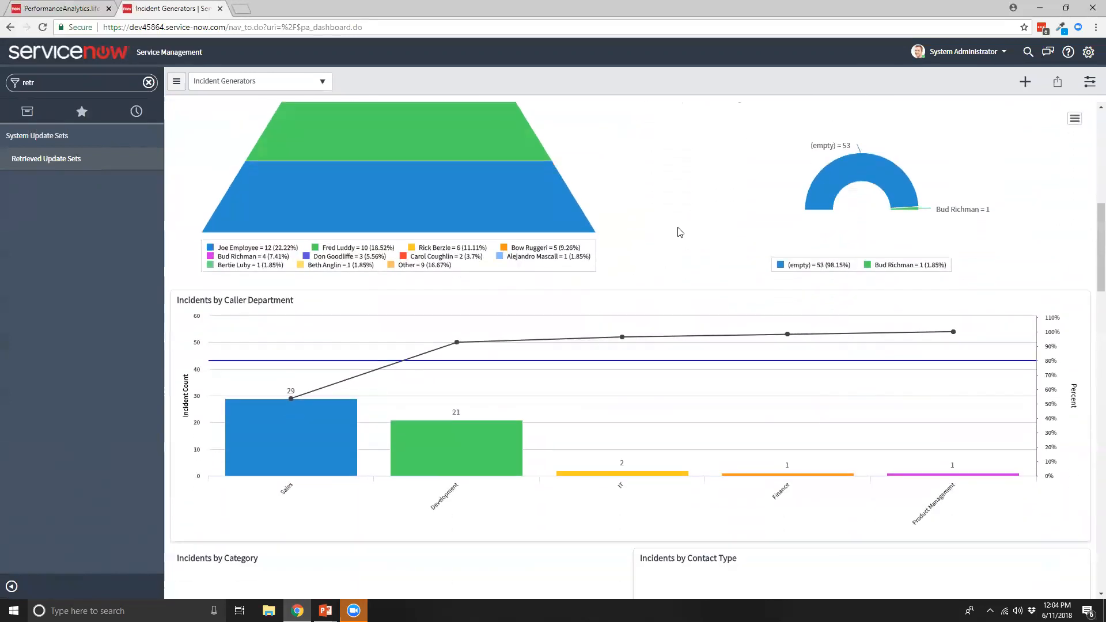
scroll(down, 3)
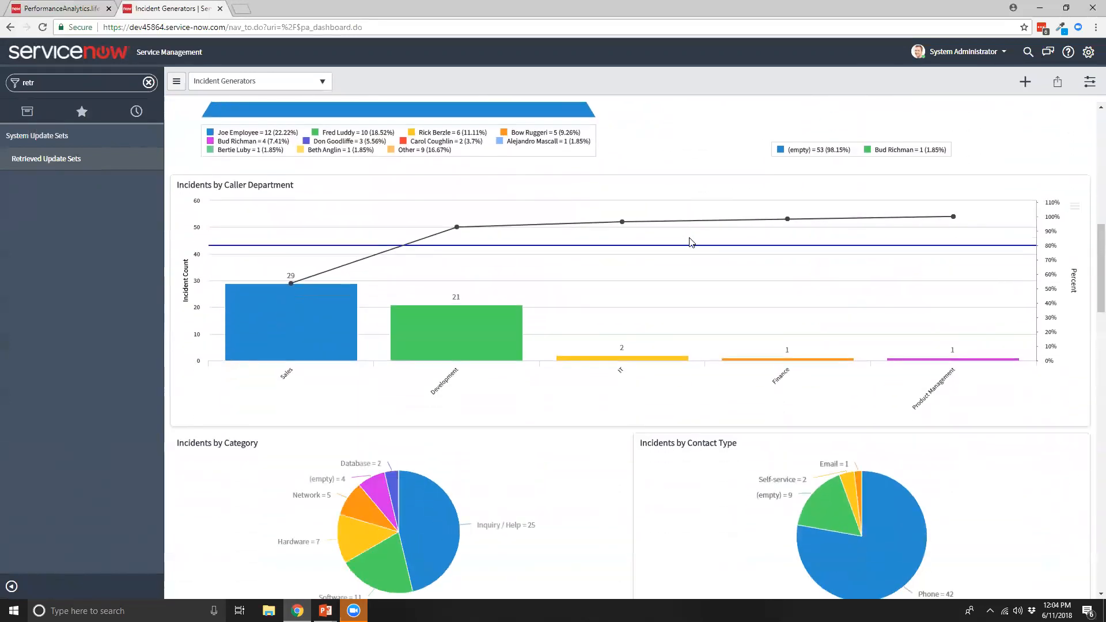
mouse_move(495, 383)
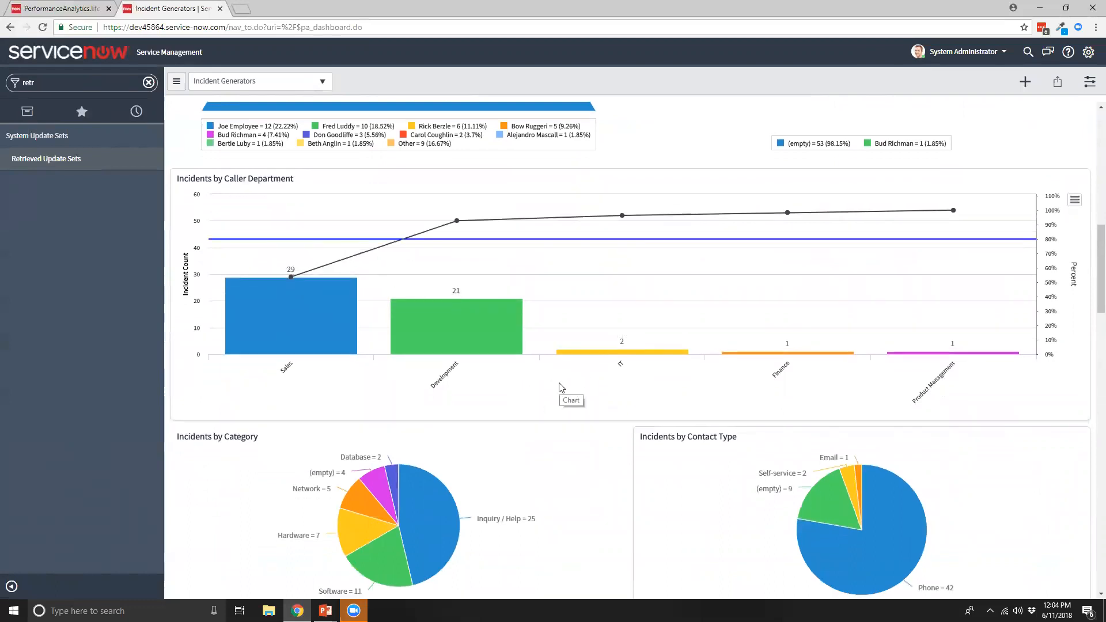
- Scroll further to the Category and Contact Type pies and Caller Location heat map
scroll(down, 3)
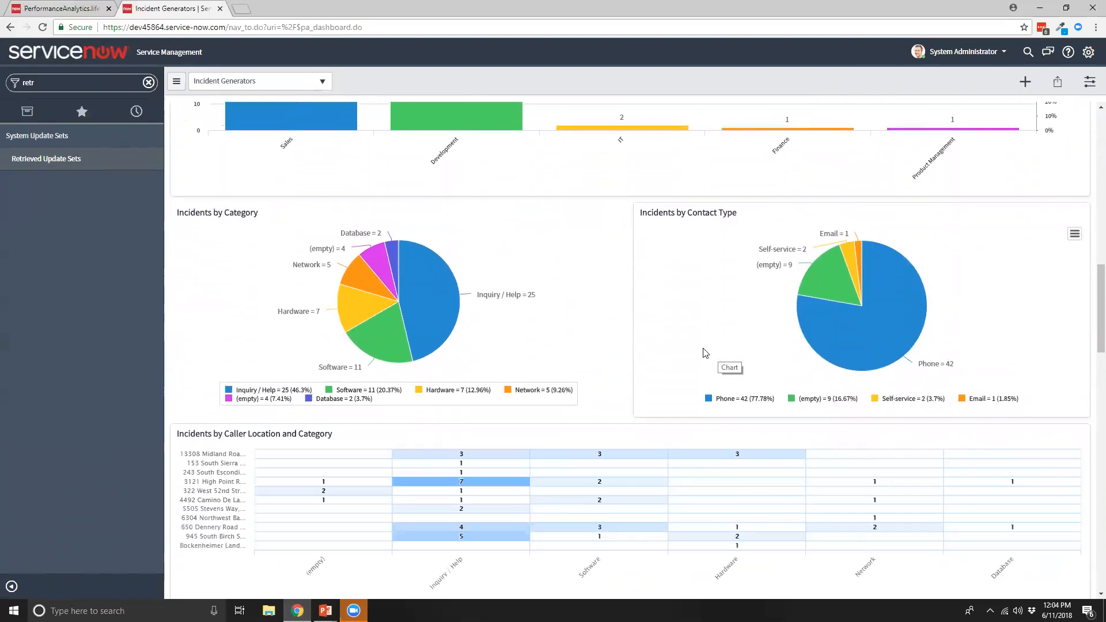
mouse_move(660, 317)
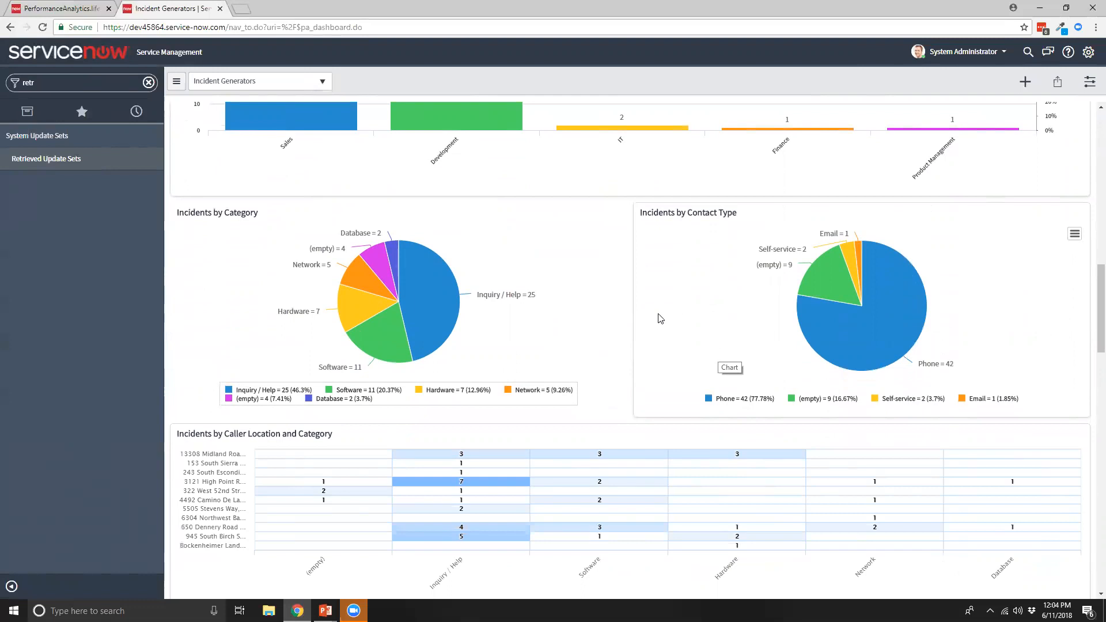
mouse_move(858, 258)
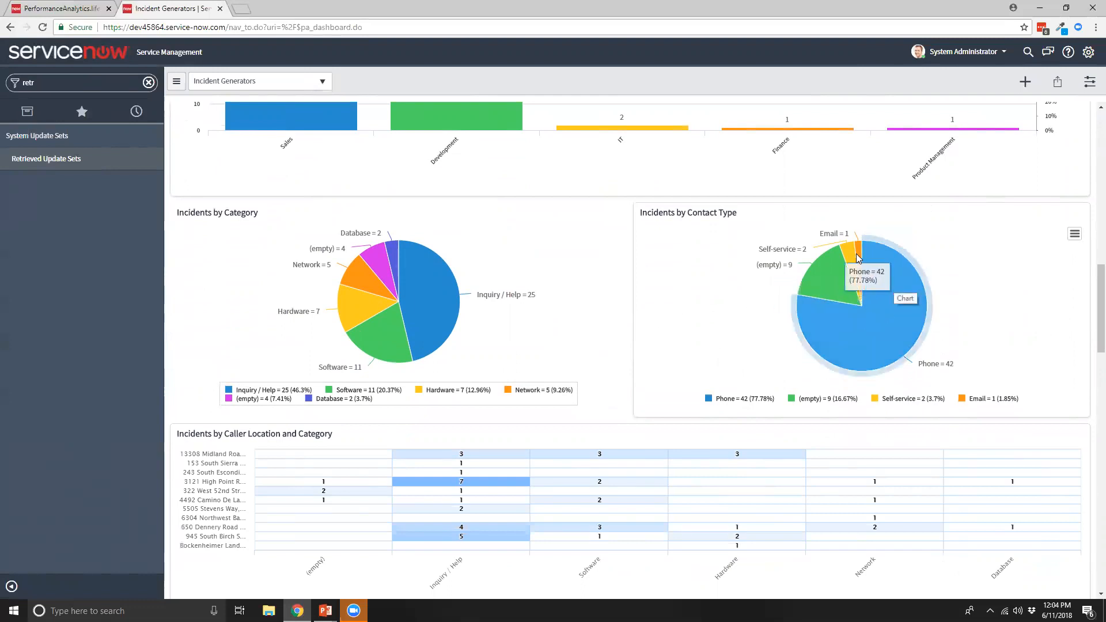
mouse_move(684, 287)
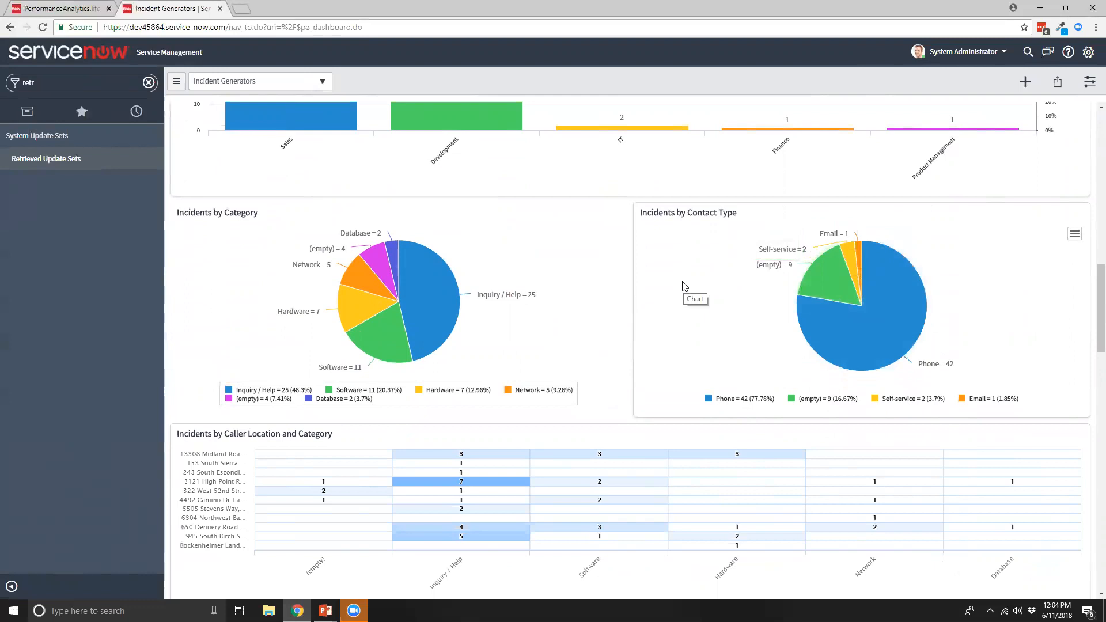
scroll(down, 3)
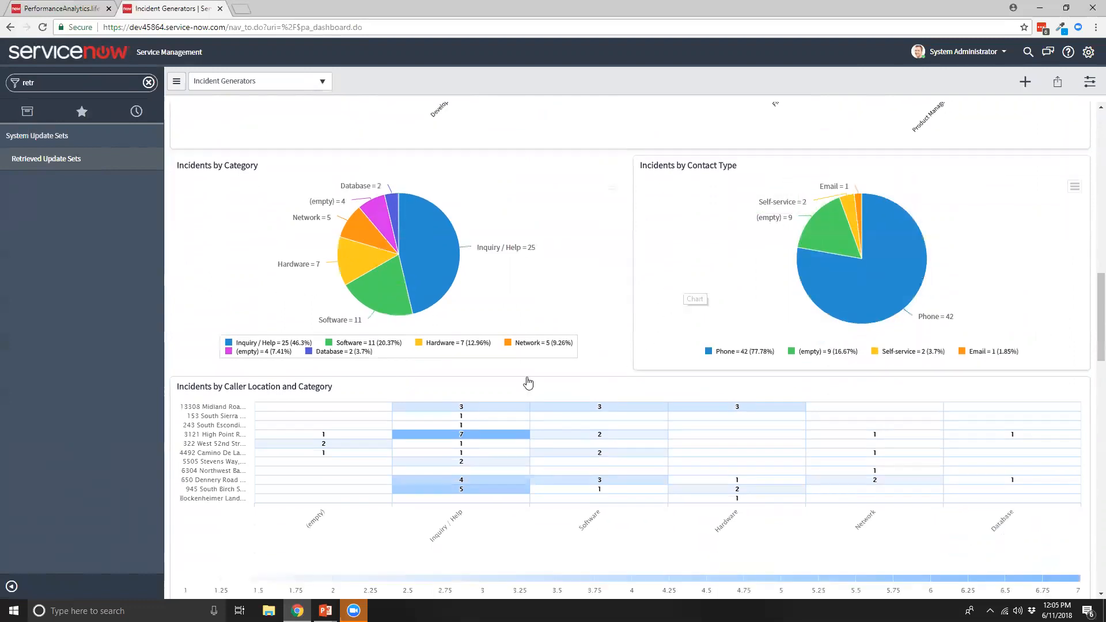
- Scroll past the Caller Location and Category heat map to the two Pareto charts
scroll(down, 3)
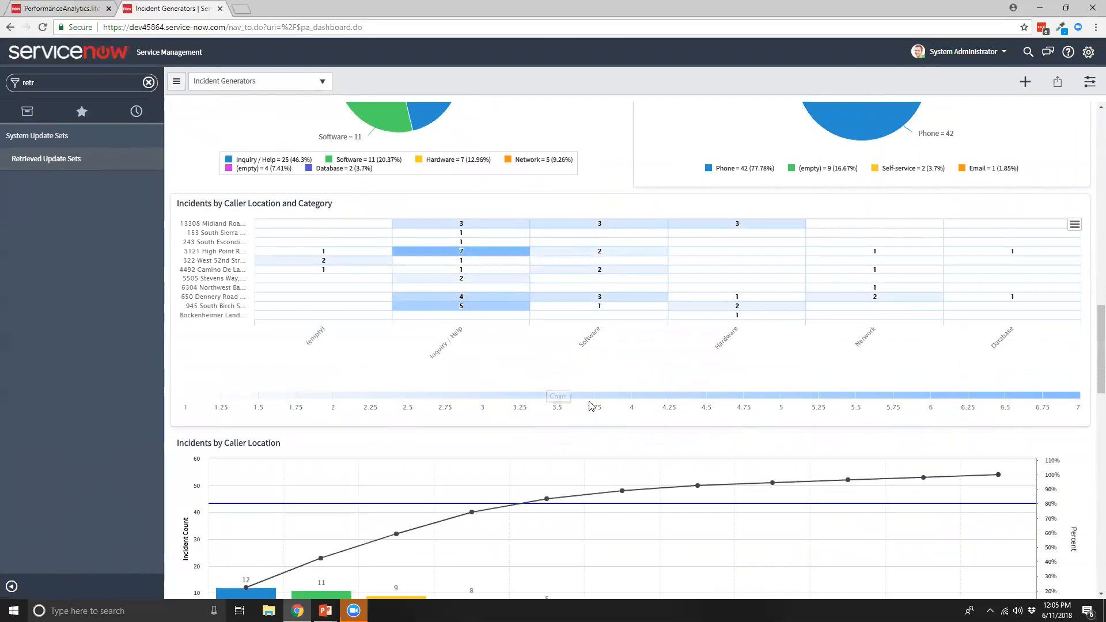
mouse_move(642, 389)
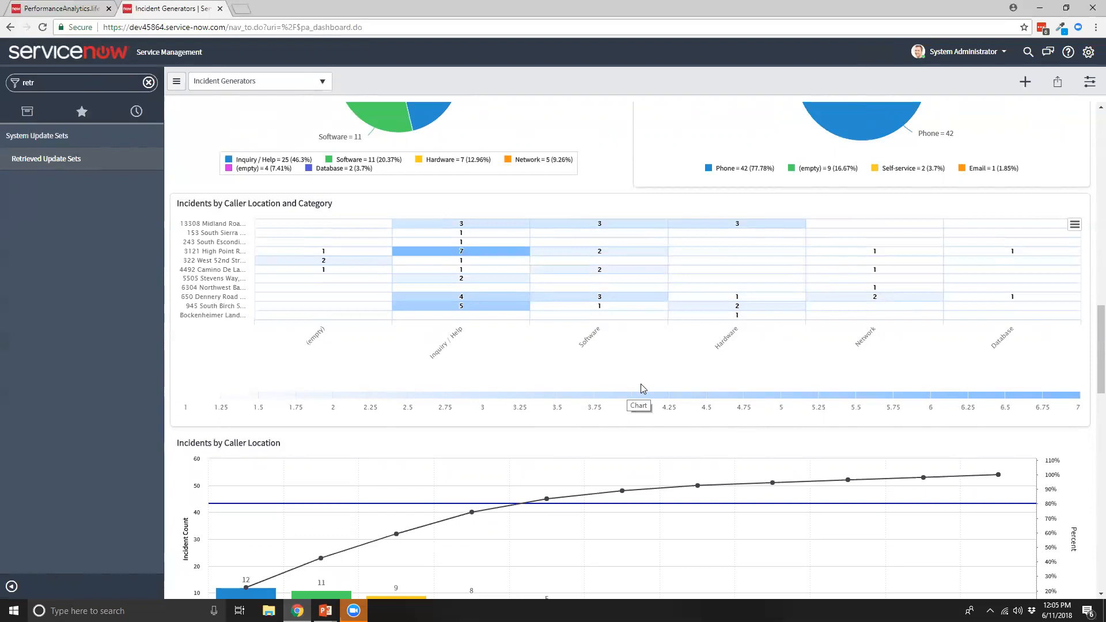
mouse_move(598, 388)
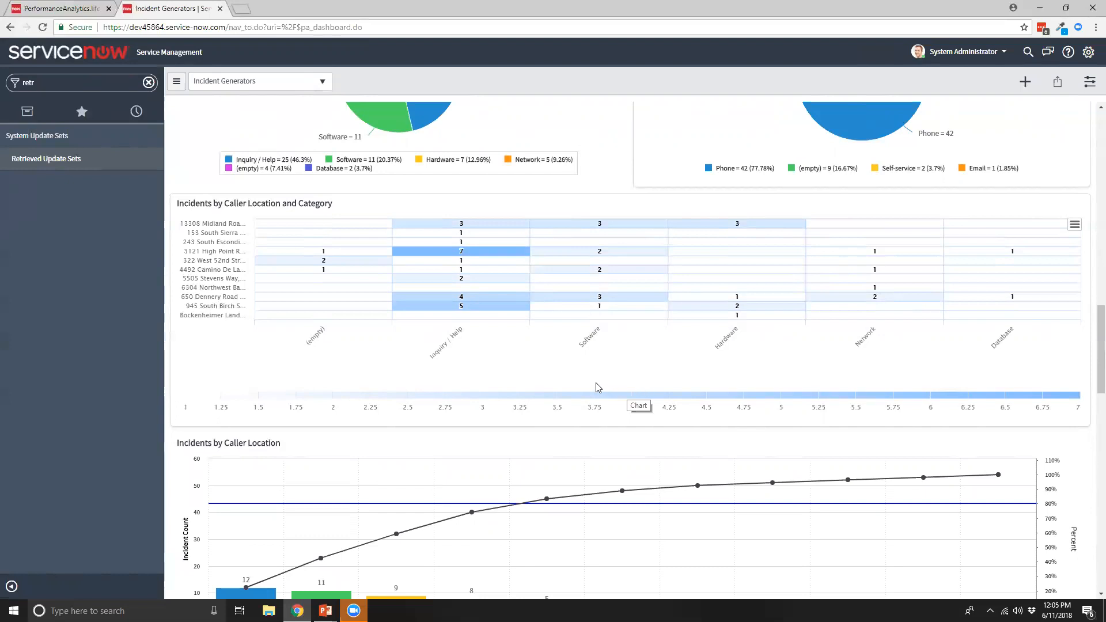
scroll(down, 3)
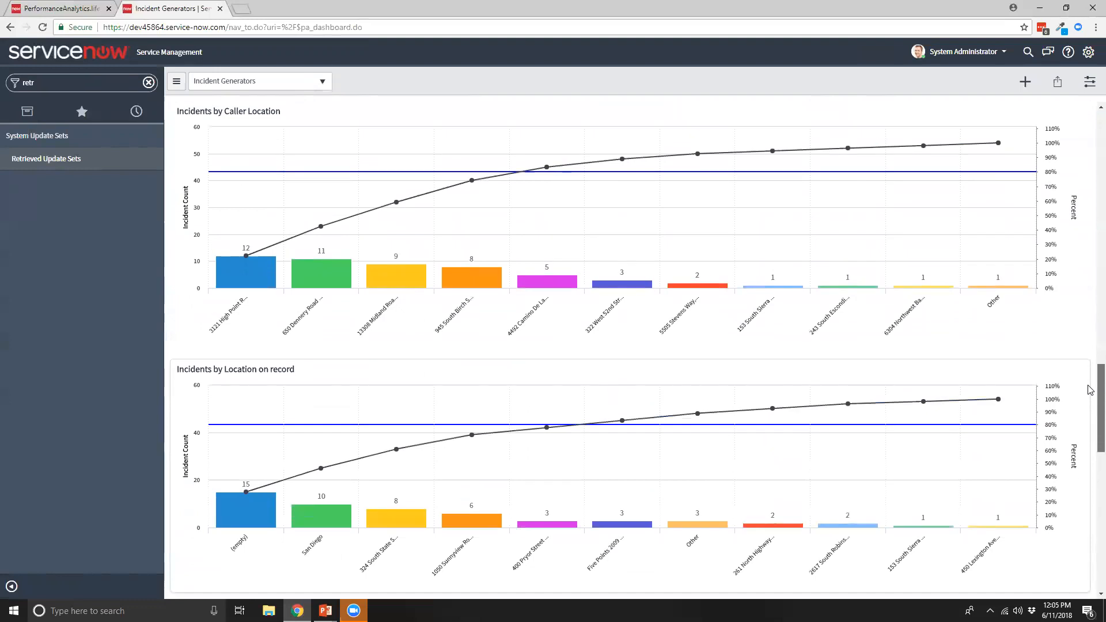
- Scroll below Location on record to the Incidents by Hour of Day line chart
scroll(down, 3)
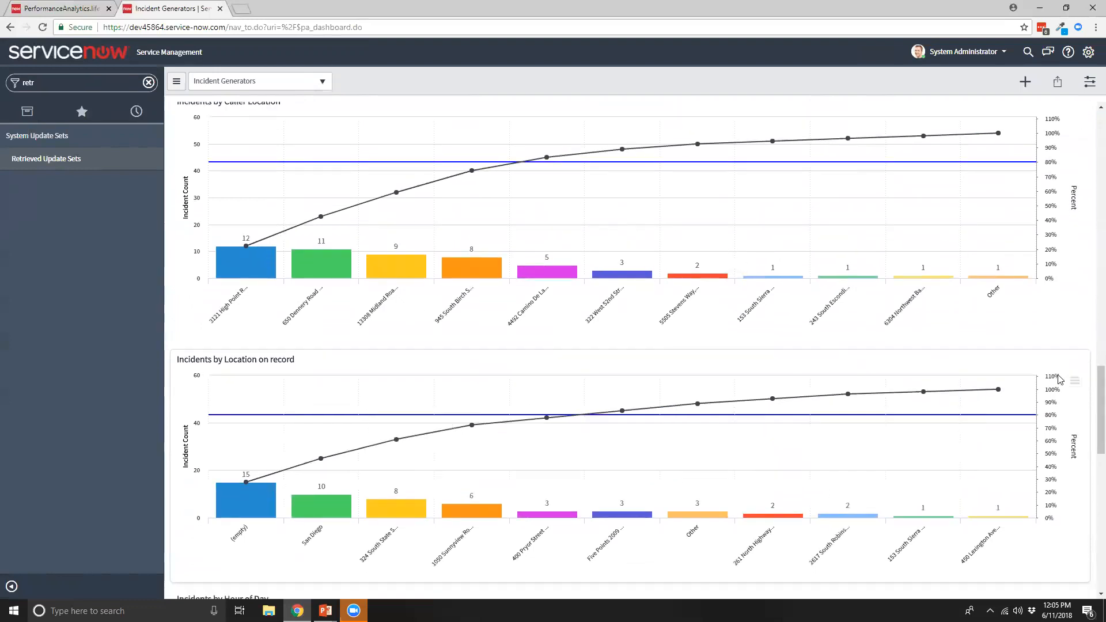
scroll(up, 3)
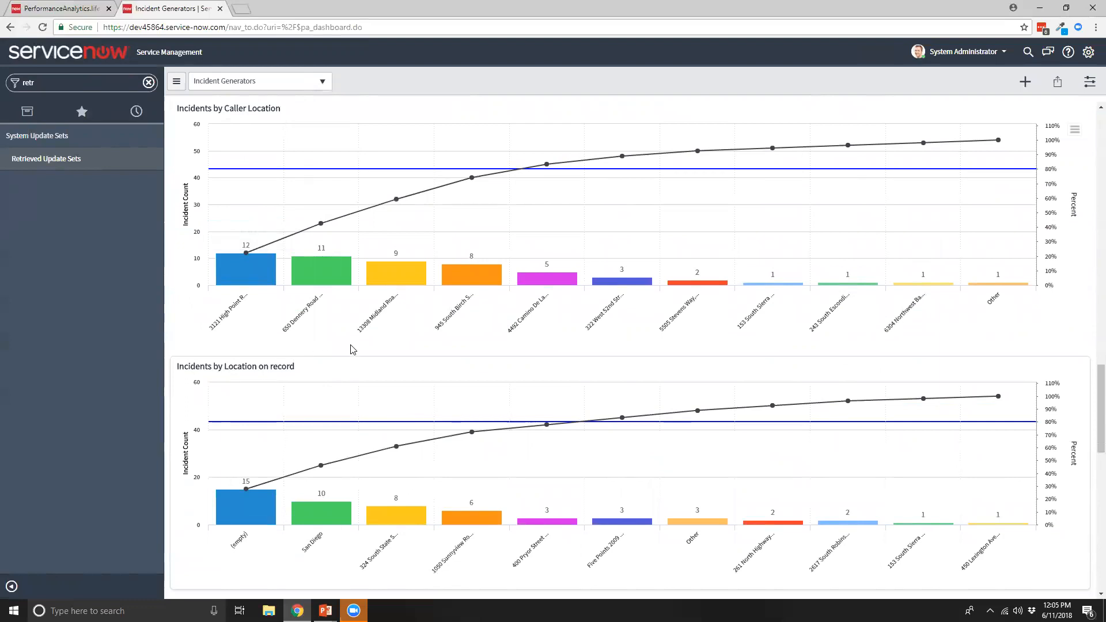
mouse_move(496, 345)
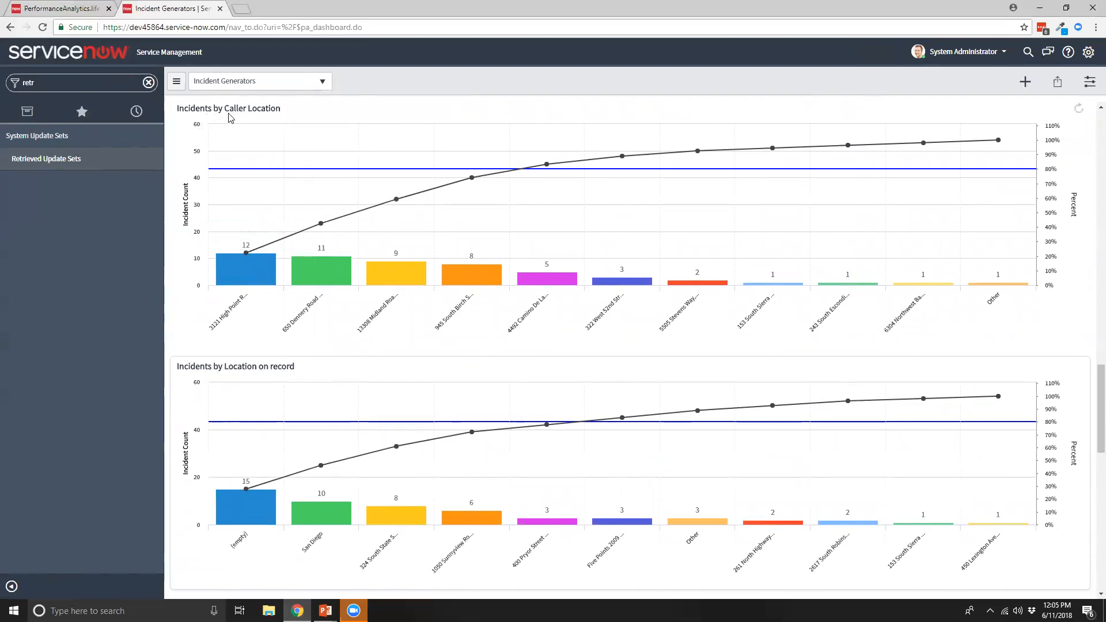
scroll(down, 3)
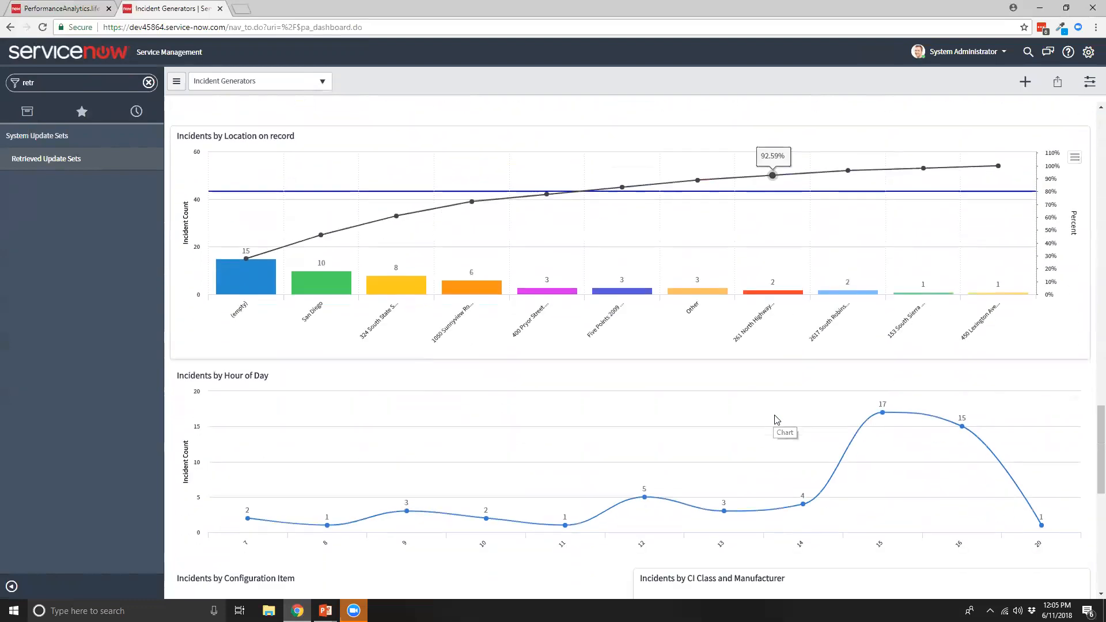
- Scroll below Hour of Day to the Configuration Item and CI Class and Manufacturer charts
scroll(down, 3)
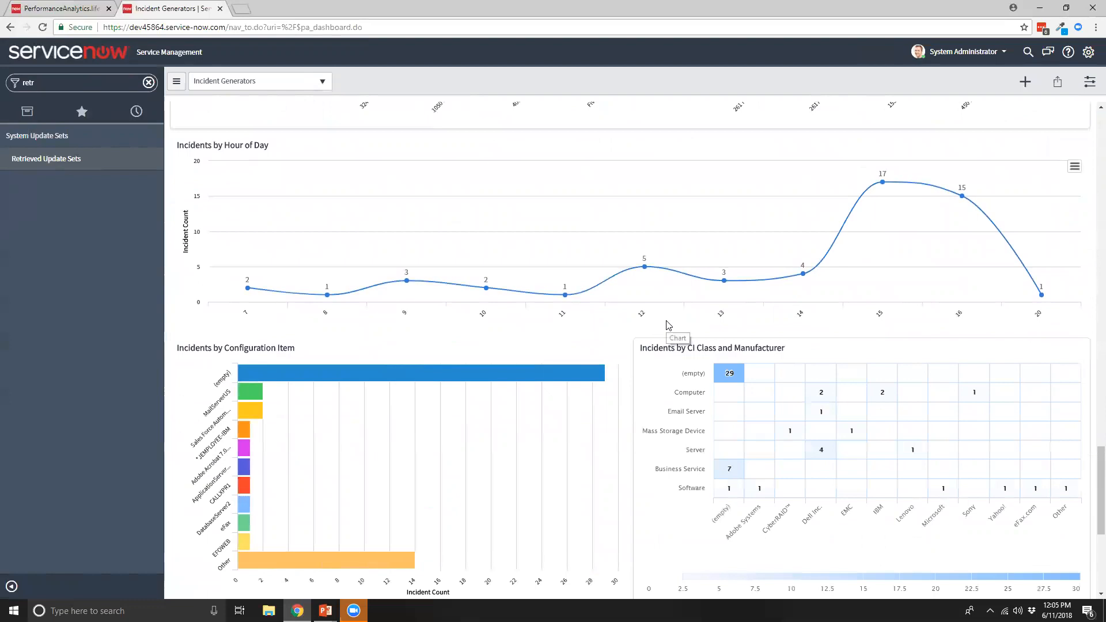
mouse_move(575, 318)
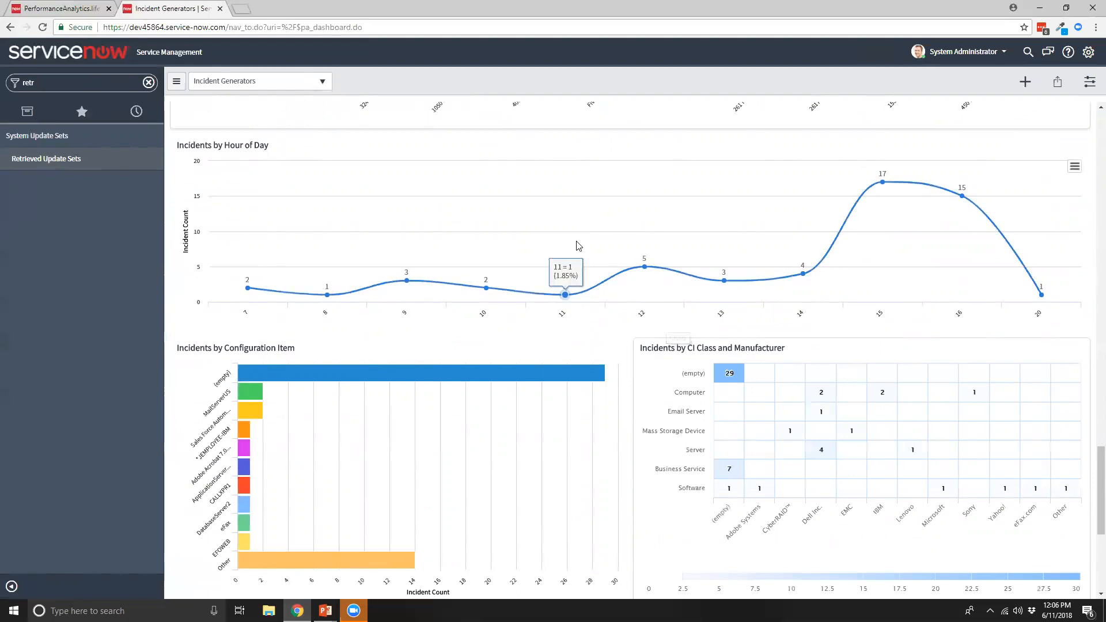
mouse_move(536, 222)
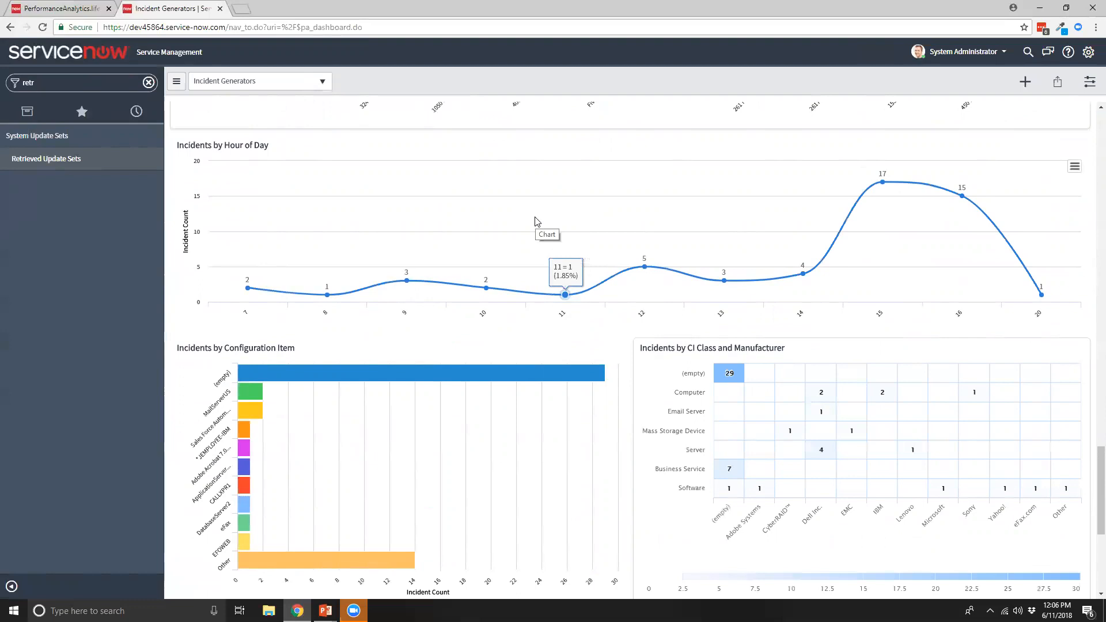
mouse_move(538, 209)
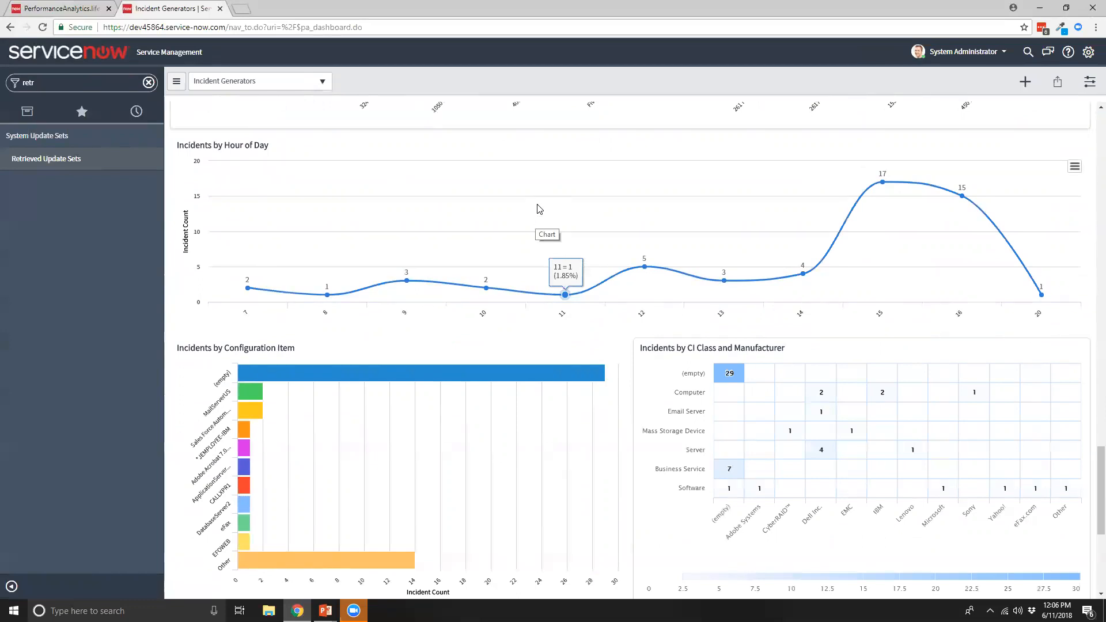
scroll(down, 3)
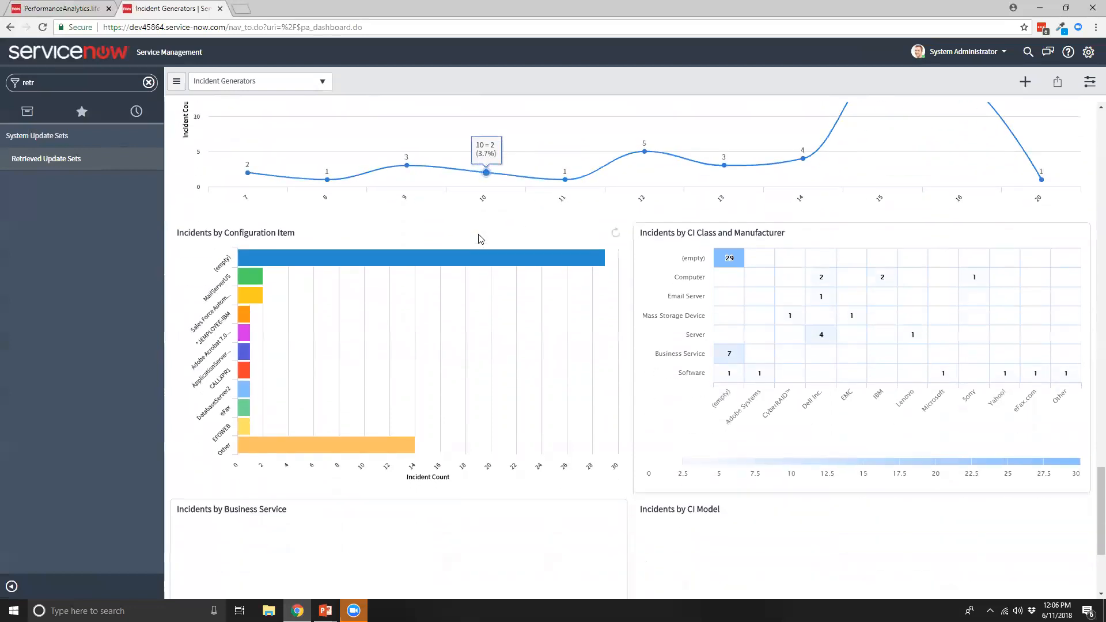
- Scroll slightly to bring the Business Service pie and CI Model bar charts into view
scroll(down, 3)
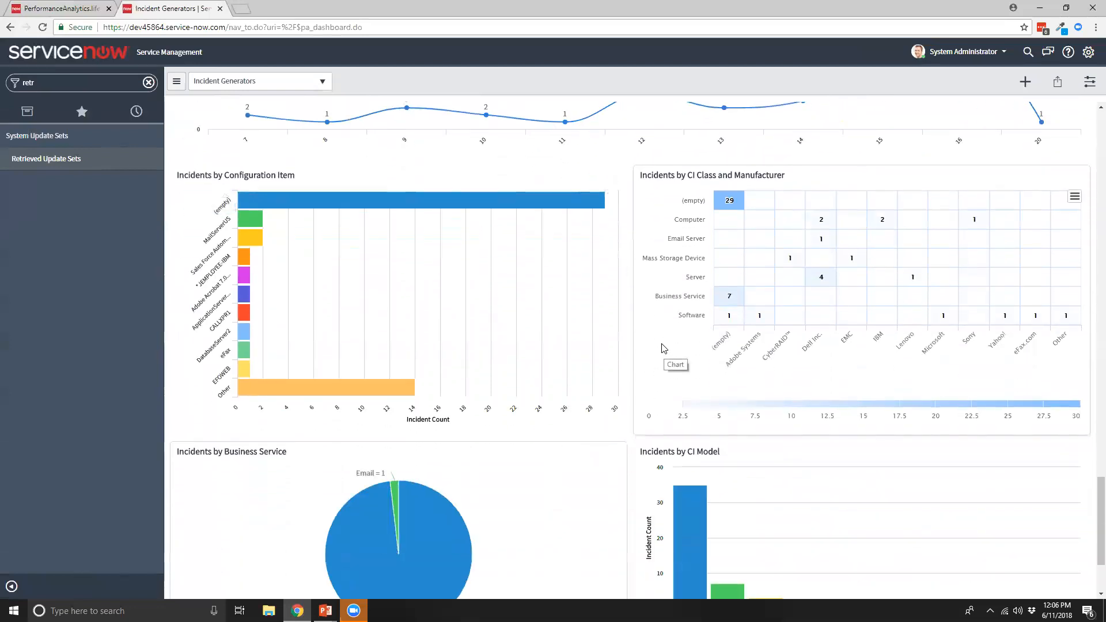
mouse_move(208, 342)
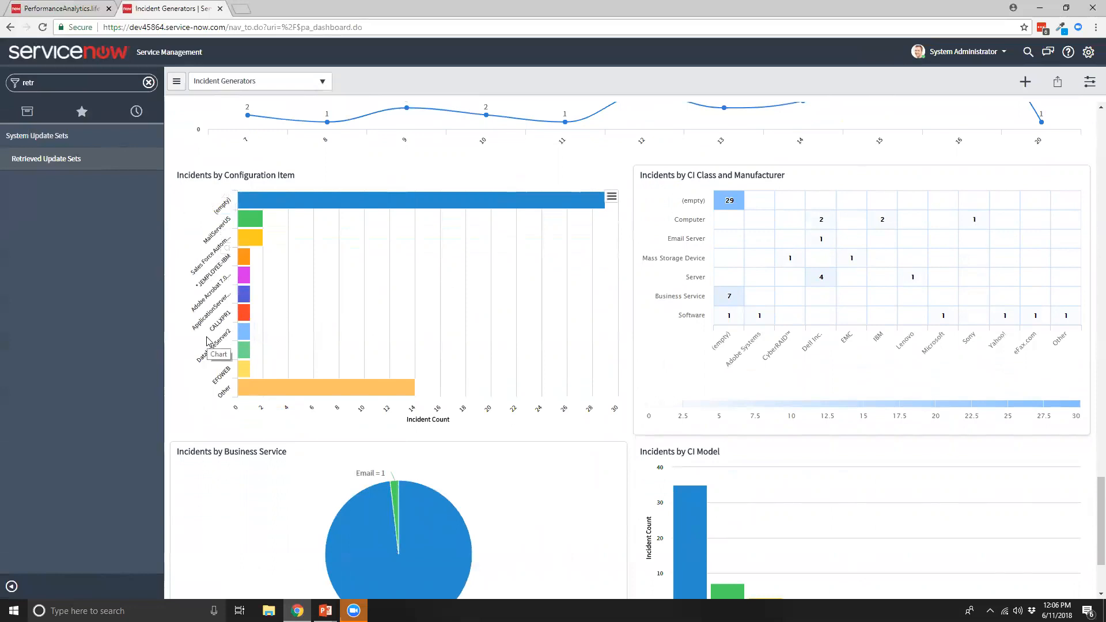
mouse_move(680, 323)
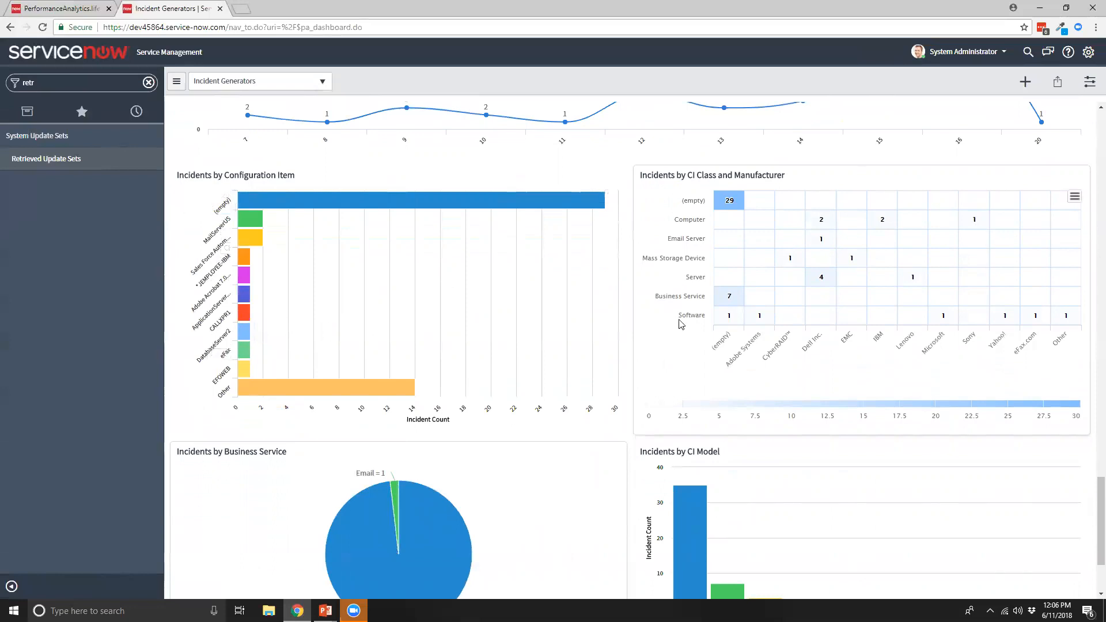
mouse_move(834, 380)
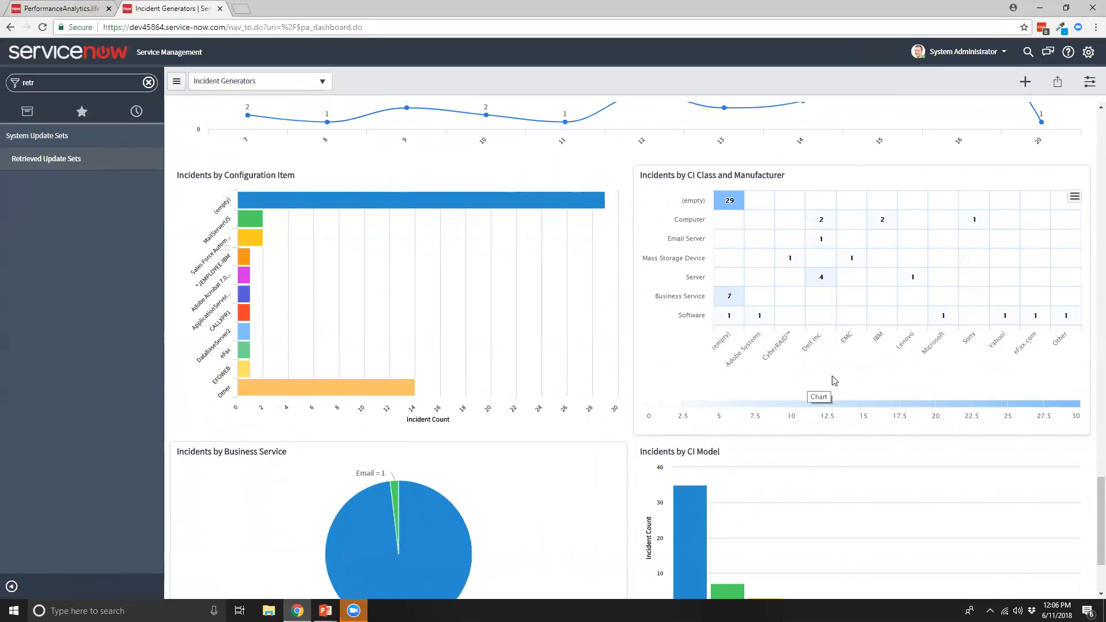
mouse_move(883, 379)
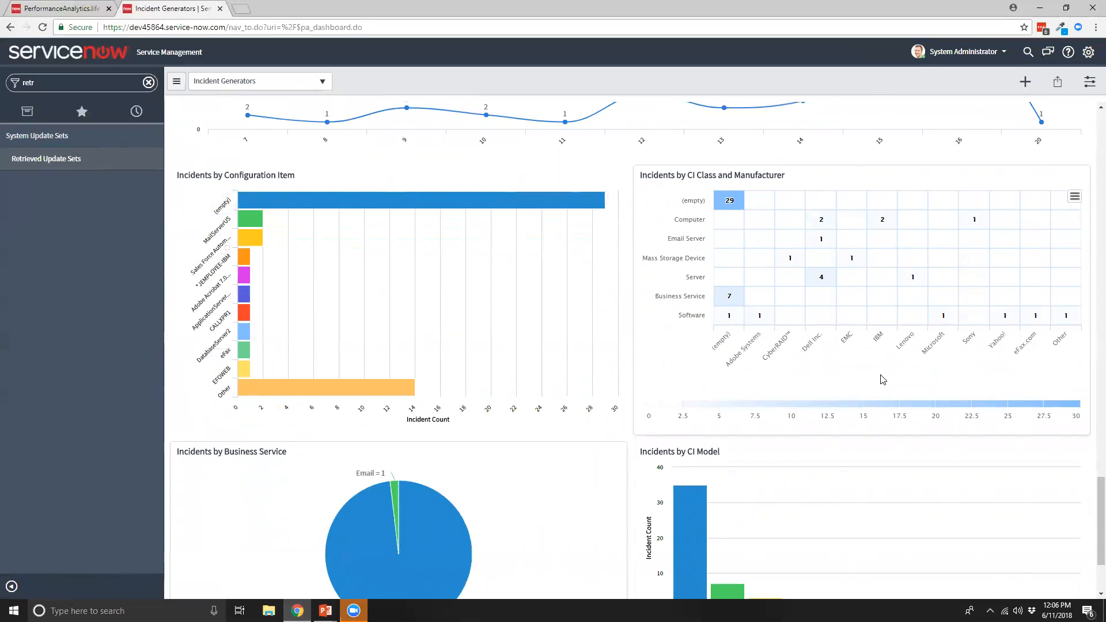
mouse_move(883, 380)
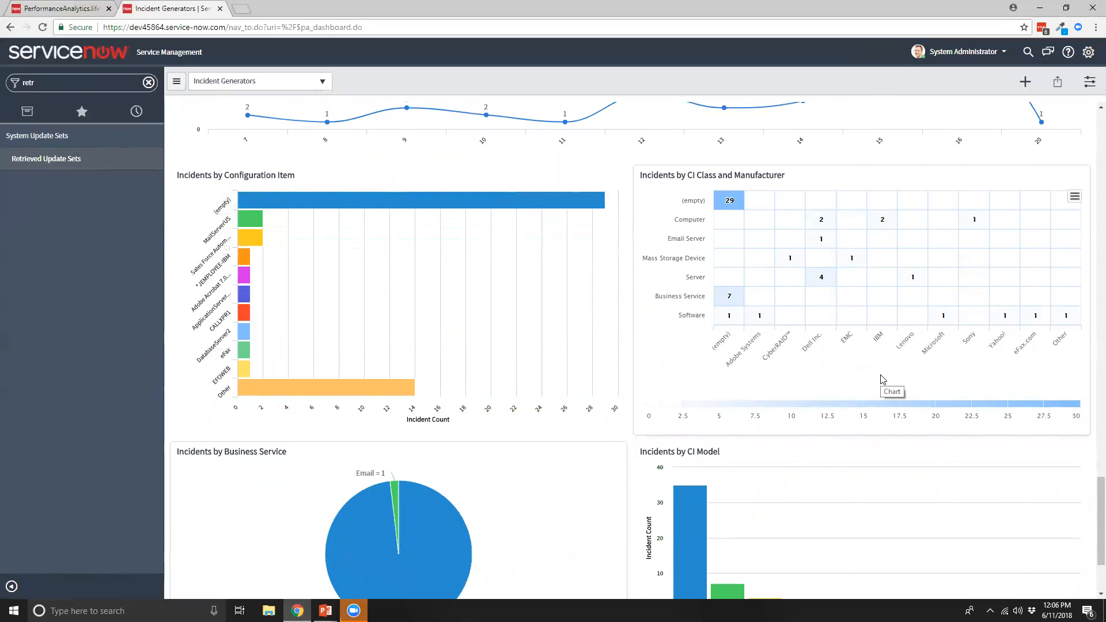
mouse_move(886, 359)
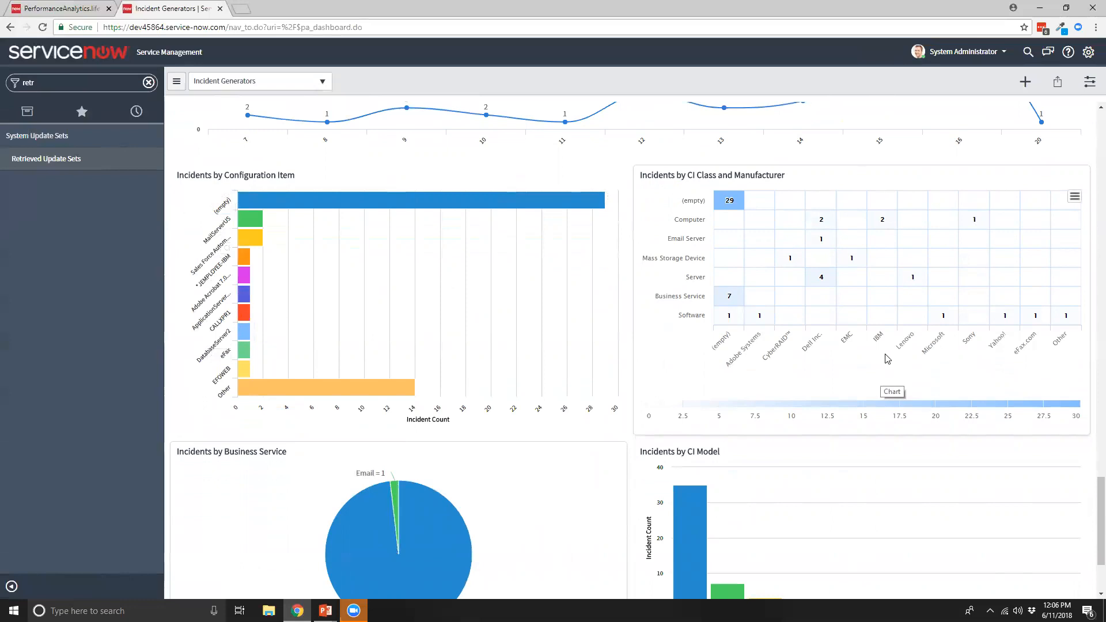
- Scroll to the Business Service and CI Model charts at the bottom, then back to the top
scroll(down, 3)
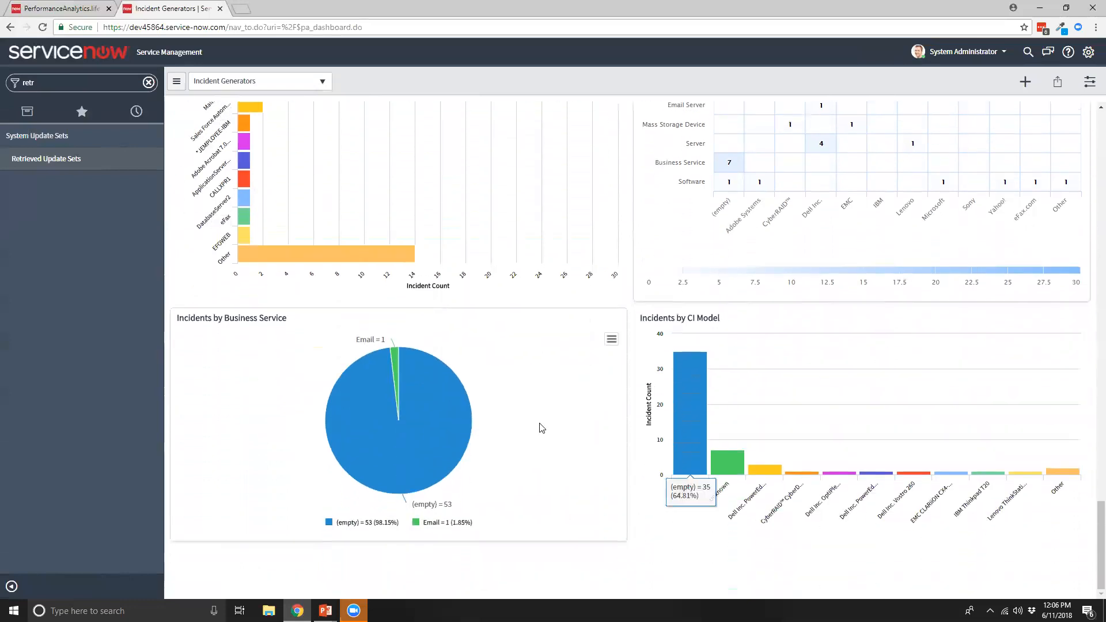
mouse_move(524, 424)
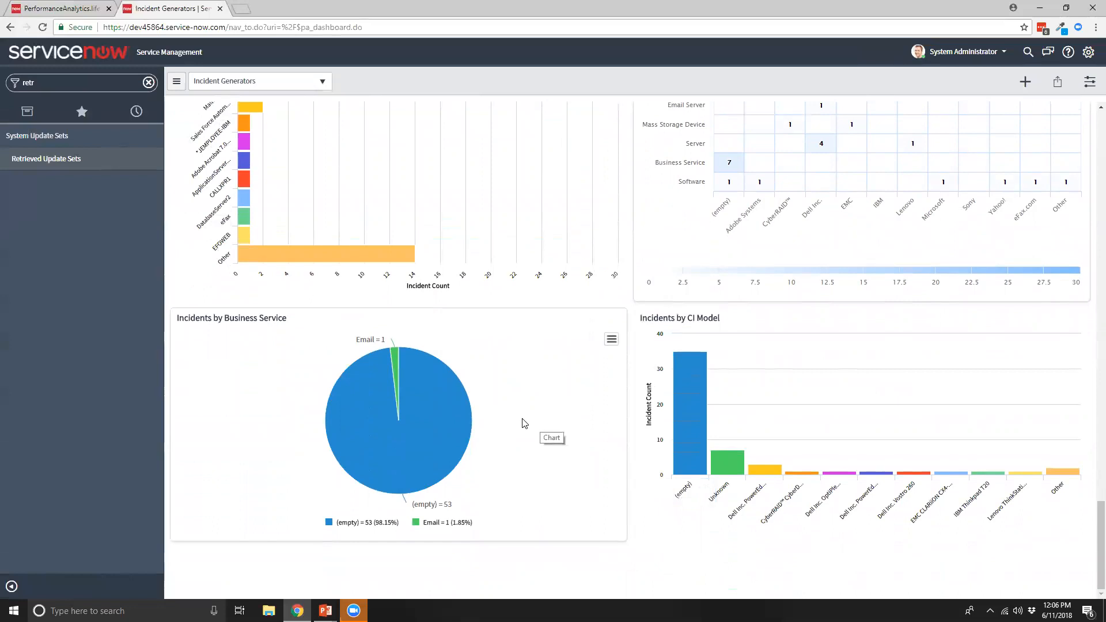
mouse_move(448, 403)
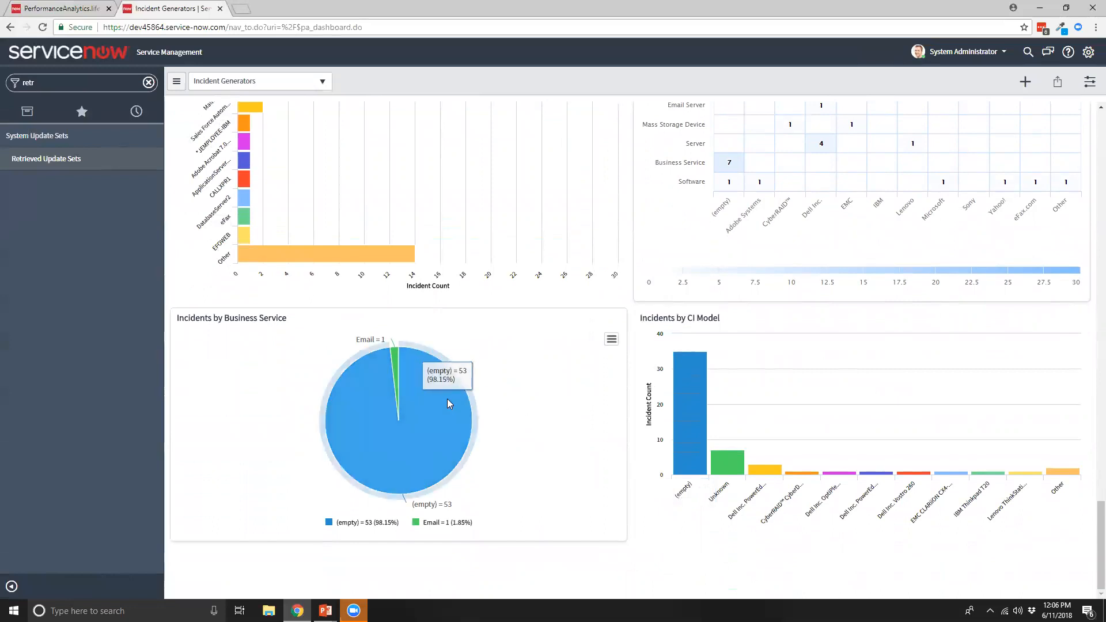
mouse_move(555, 411)
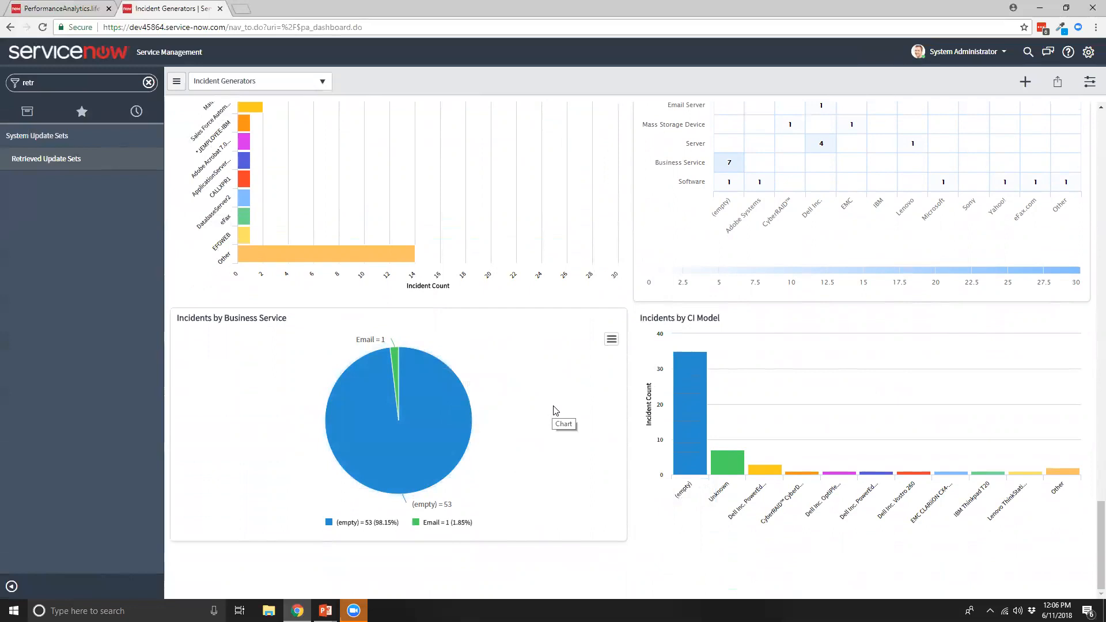
mouse_move(565, 409)
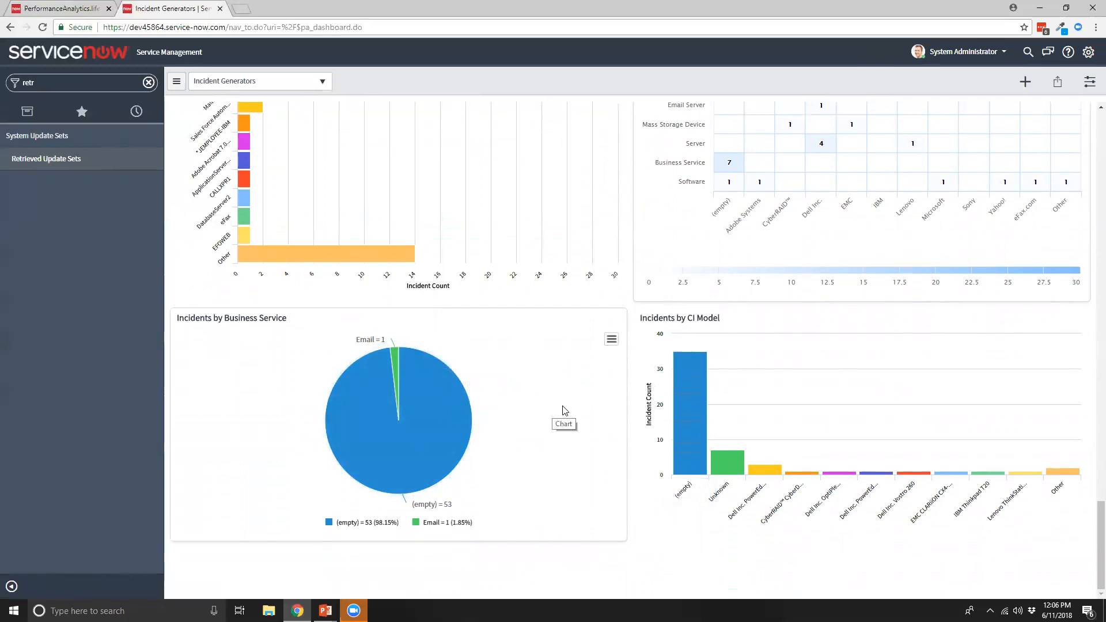
mouse_move(685, 518)
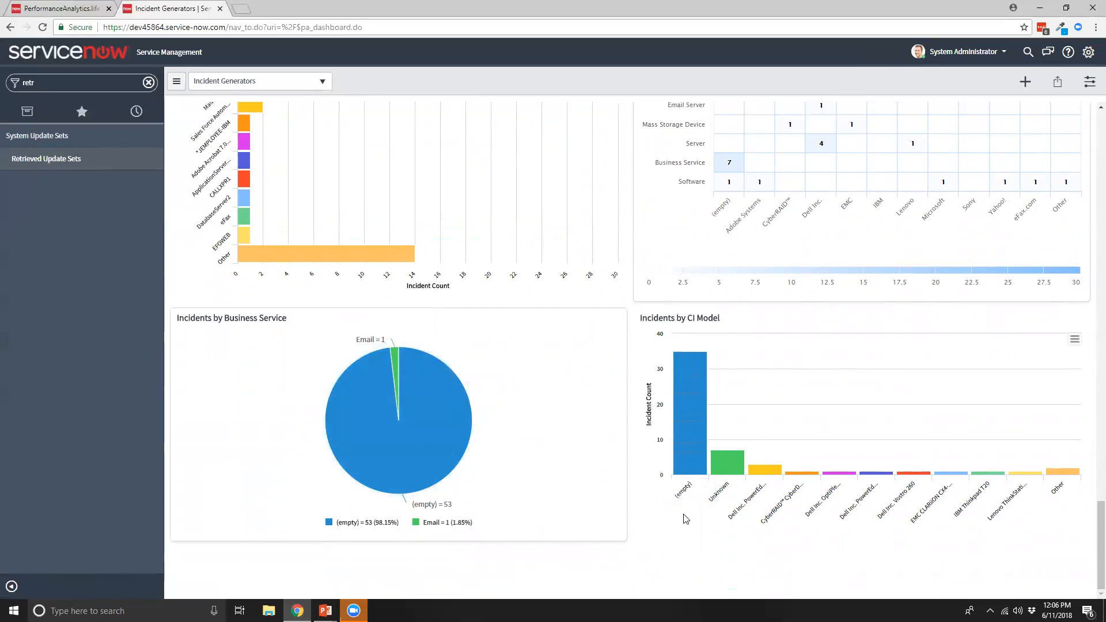
mouse_move(788, 505)
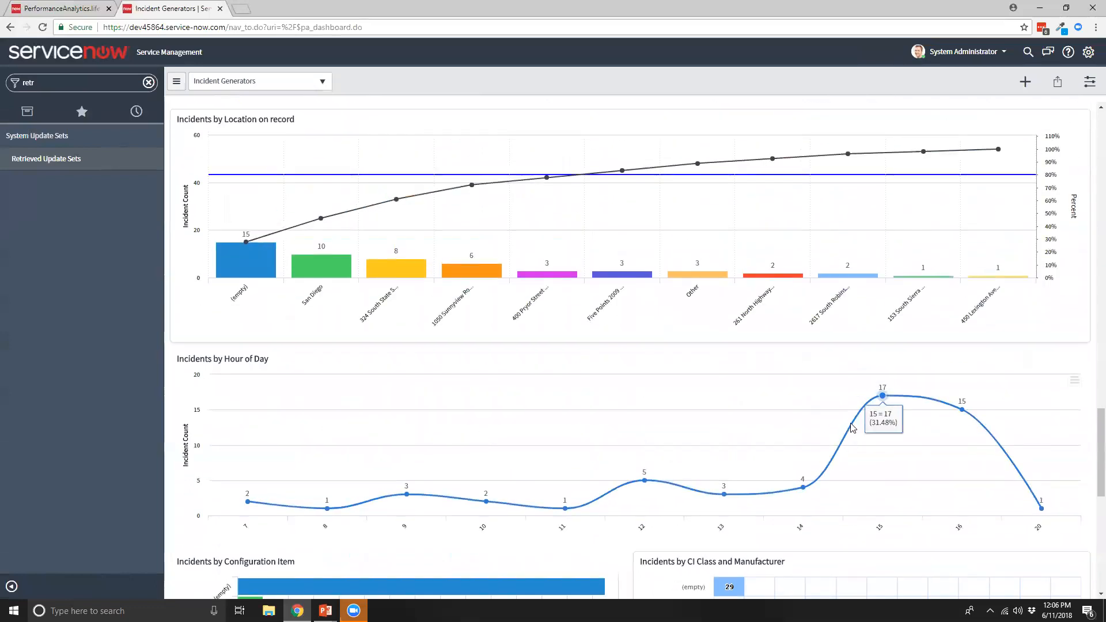
scroll(down, 3)
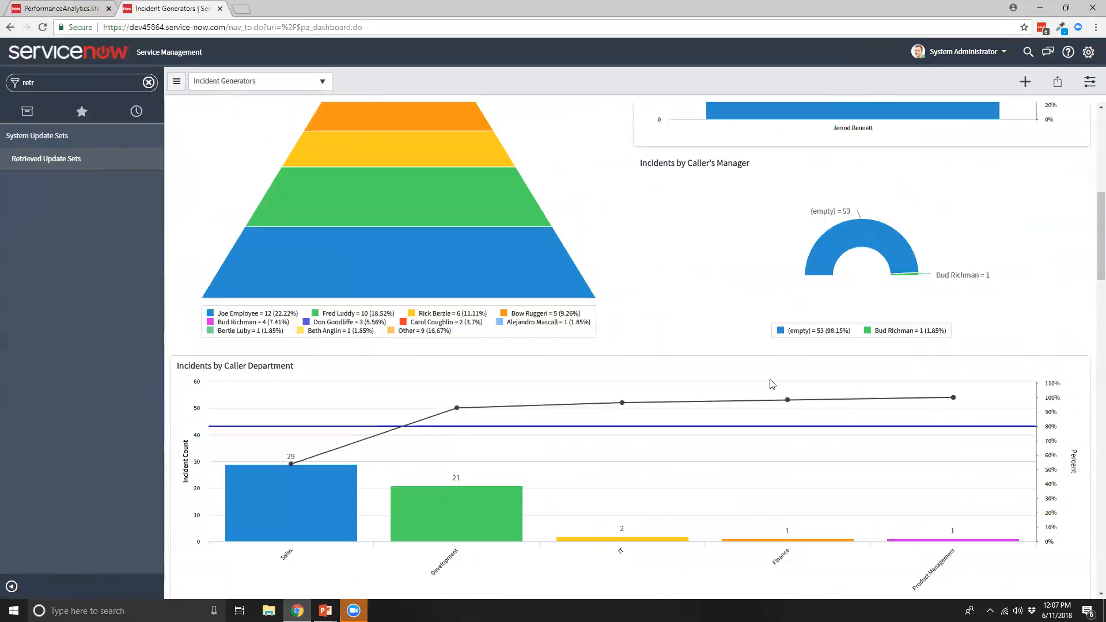
scroll(up, 3)
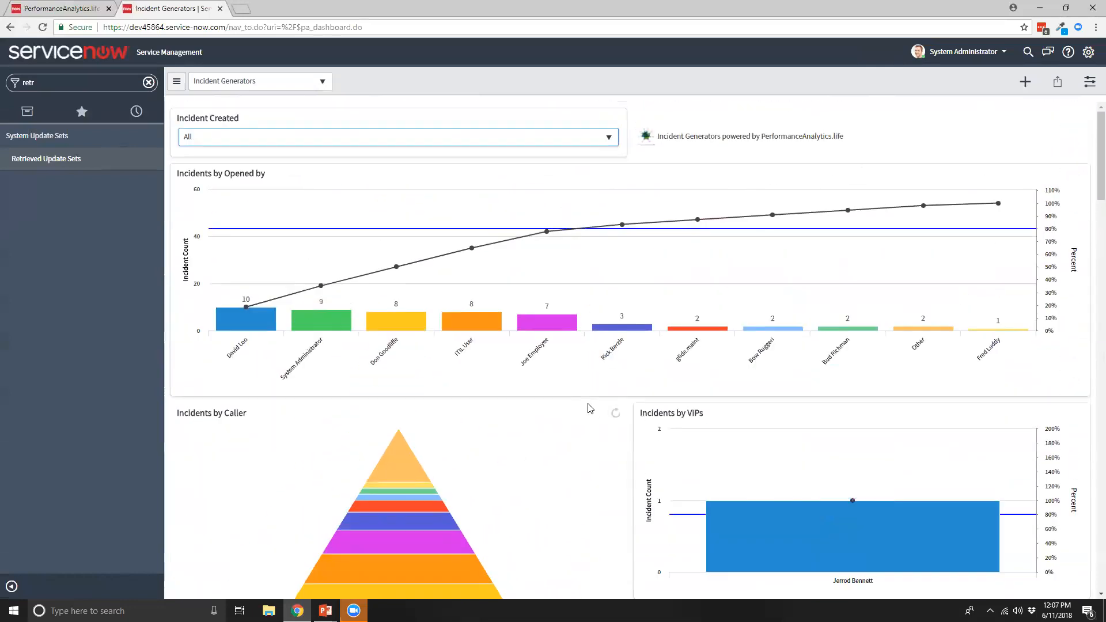